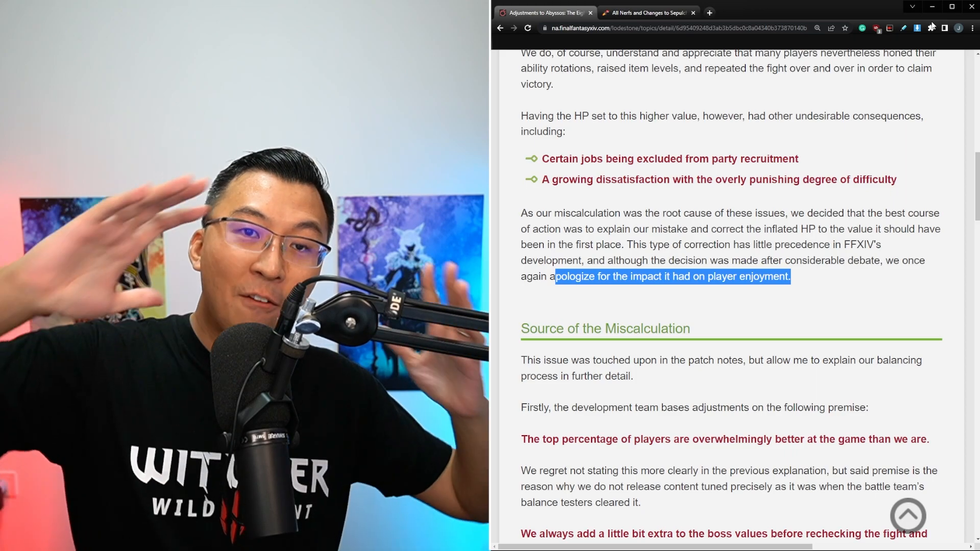
Skim down Wowhead's Sepulcher boss nerf sections, then switch back to the Lodestone P8S statement.
left_click(647, 12)
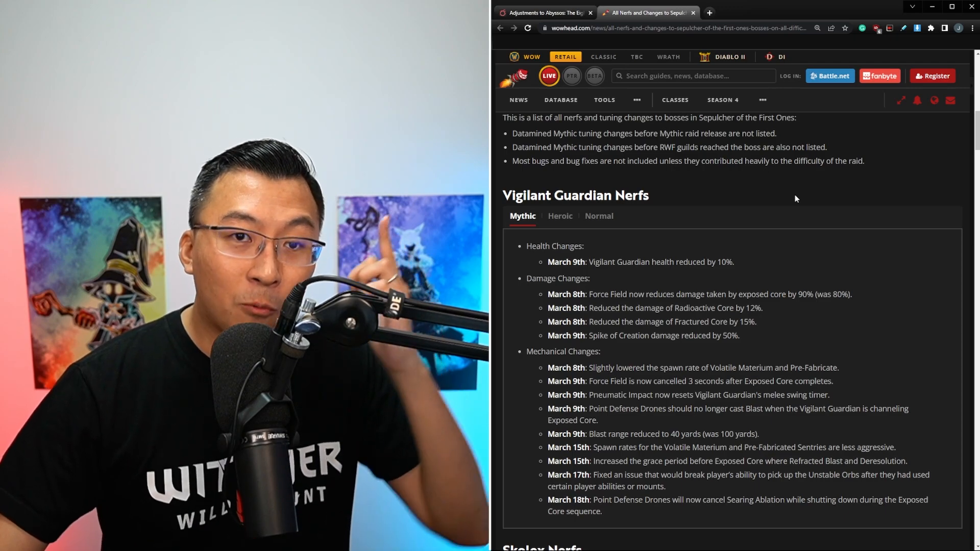
scroll("down", 3)
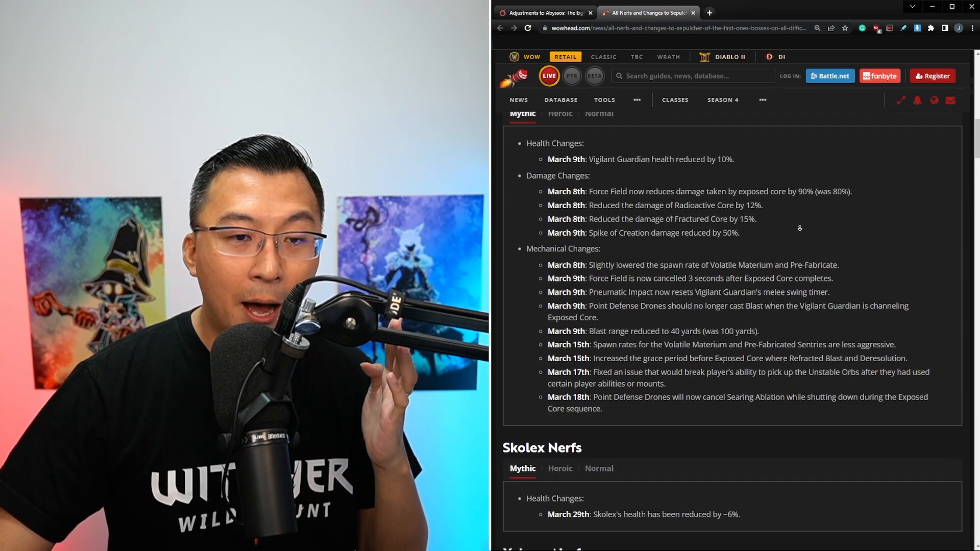
scroll("down", 3)
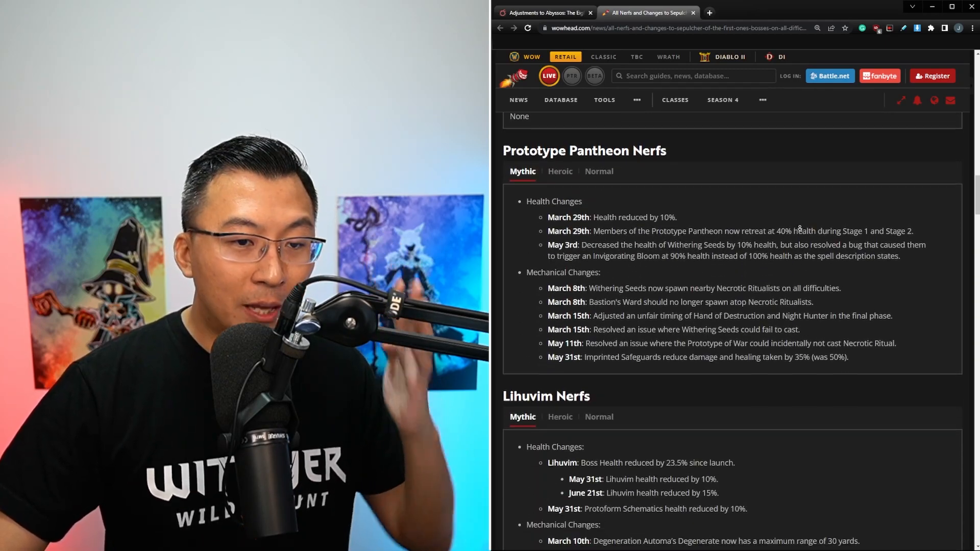
scroll("down", 3)
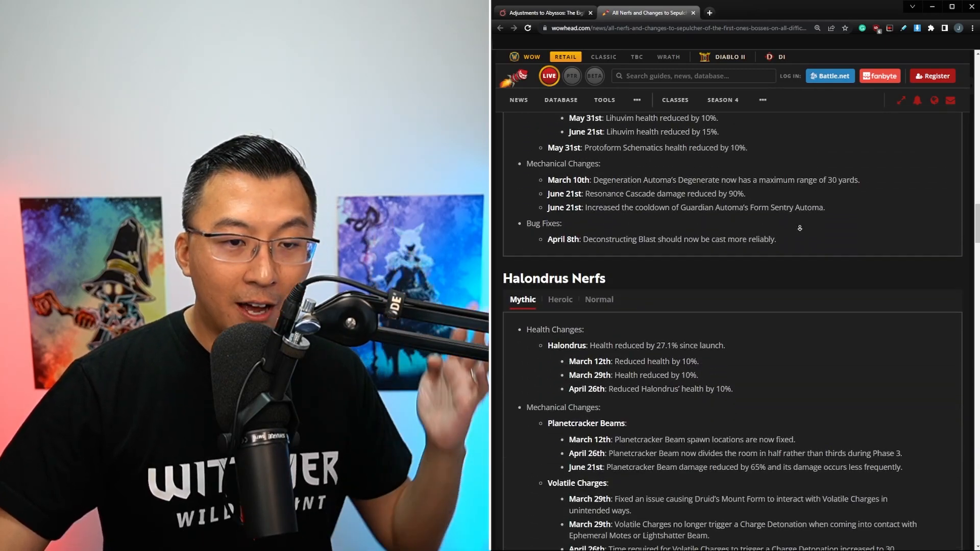
scroll("down", 3)
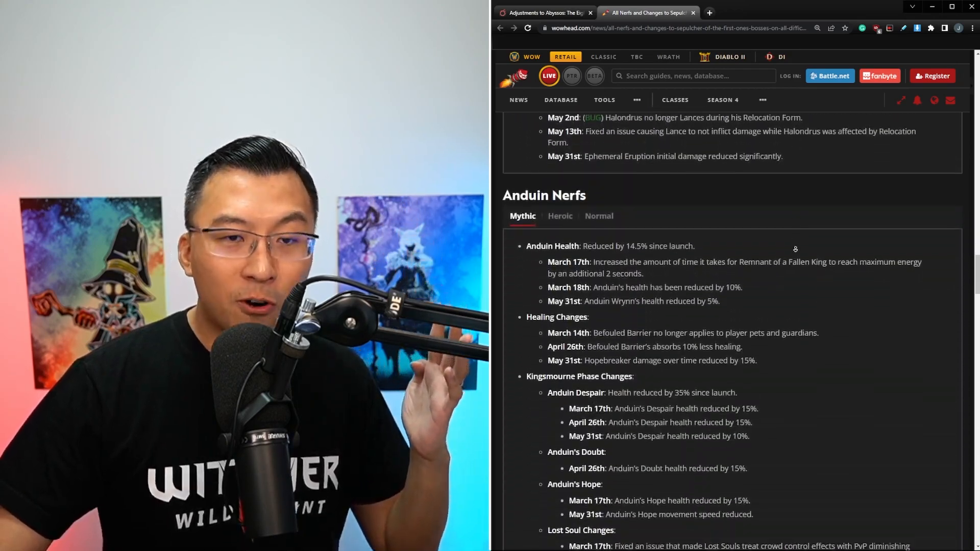
left_click(547, 12)
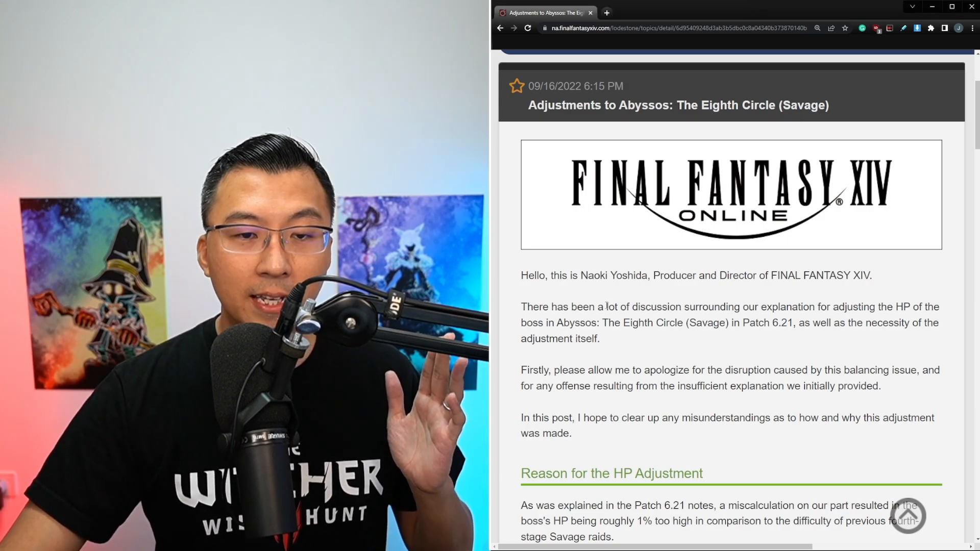
Highlight 'lot of discussion surrounding our explanation' and the apology sentence ending 'initially provided'.
left_click_drag(606, 307, 698, 308)
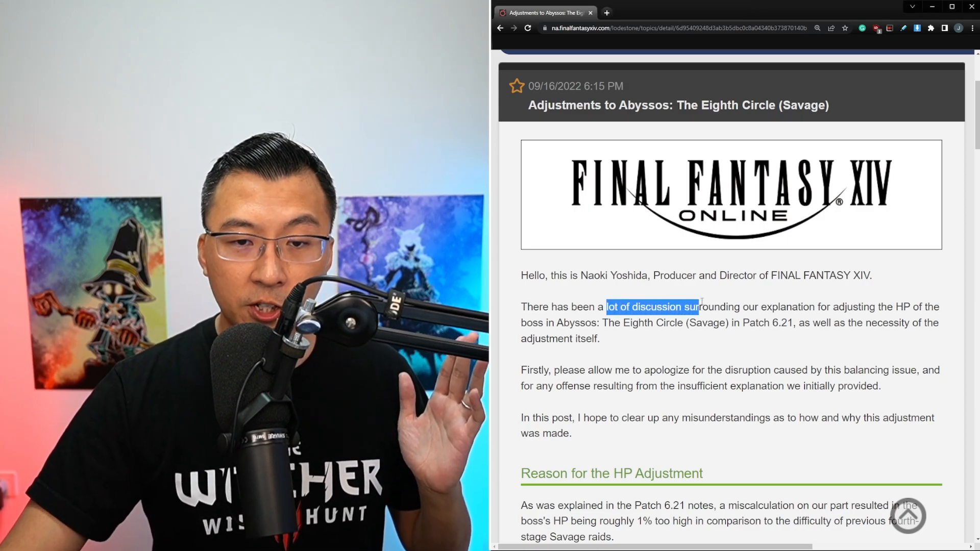
left_click_drag(695, 307, 825, 307)
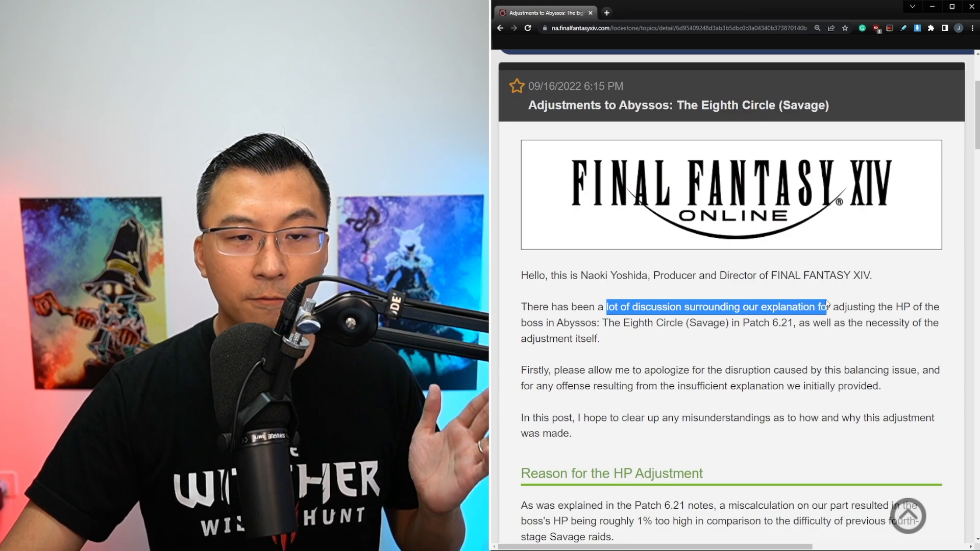
left_click_drag(825, 307, 796, 323)
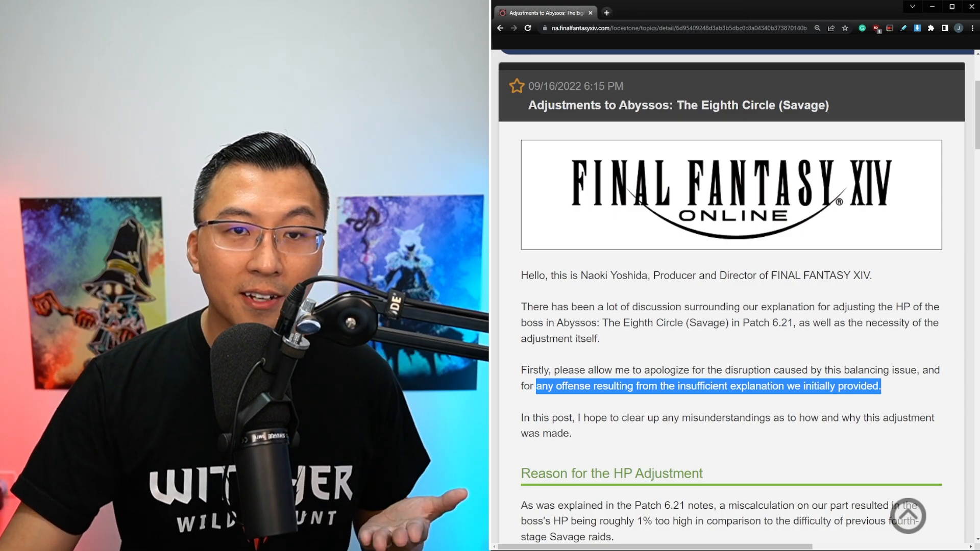
scroll("down", 3)
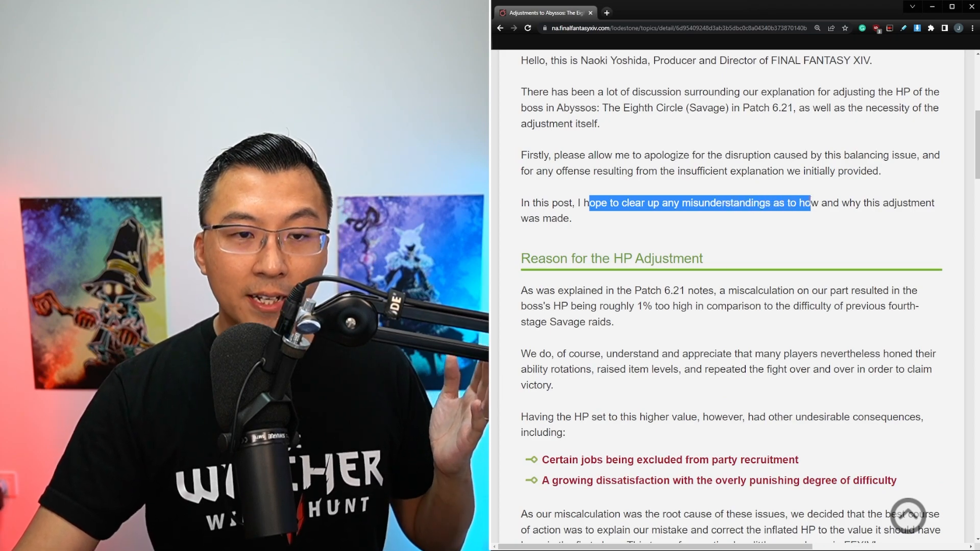
Mark 'miscalculation', the team appreciating players, and players honing rotations and repeating the fight.
scroll("down", 3)
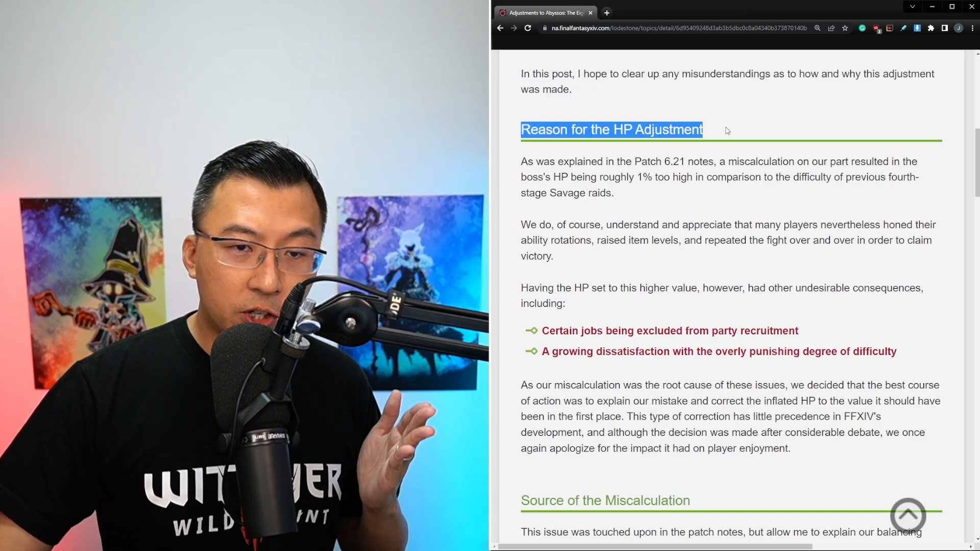
double_click(738, 161)
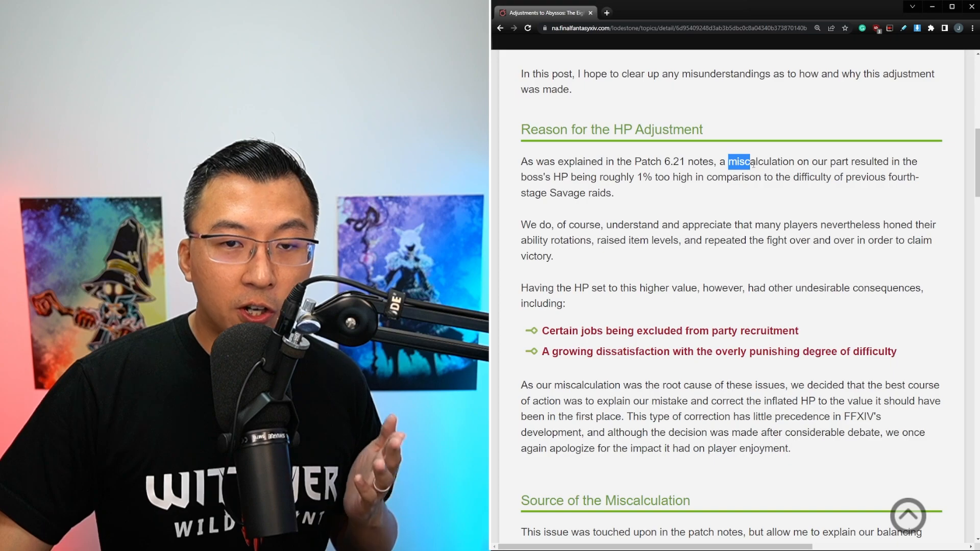
left_click_drag(750, 161, 670, 176)
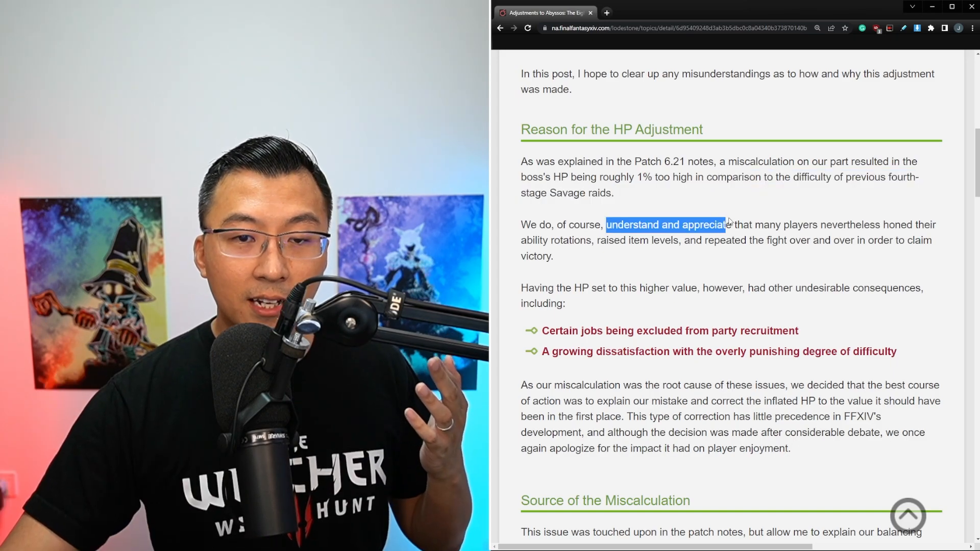
left_click_drag(727, 225, 810, 224)
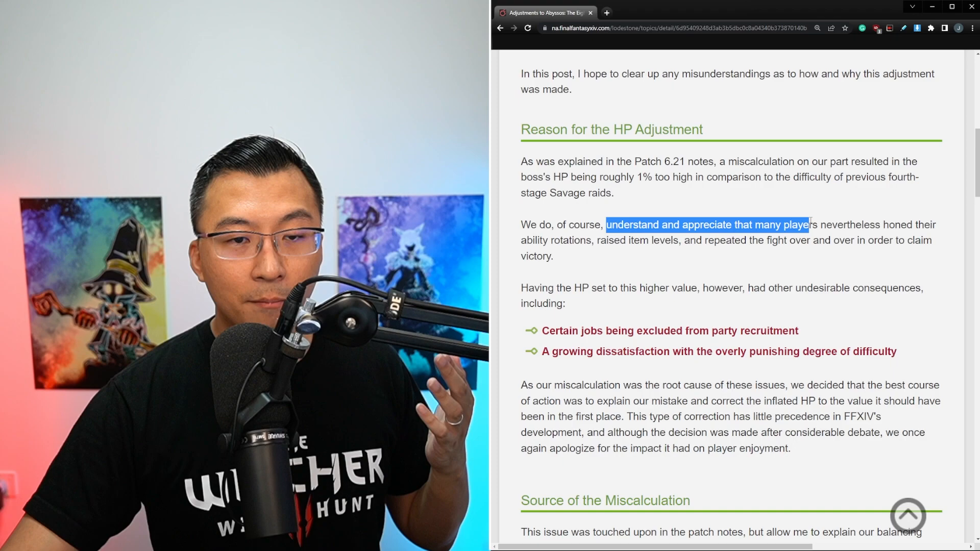
mouse_move(522, 245)
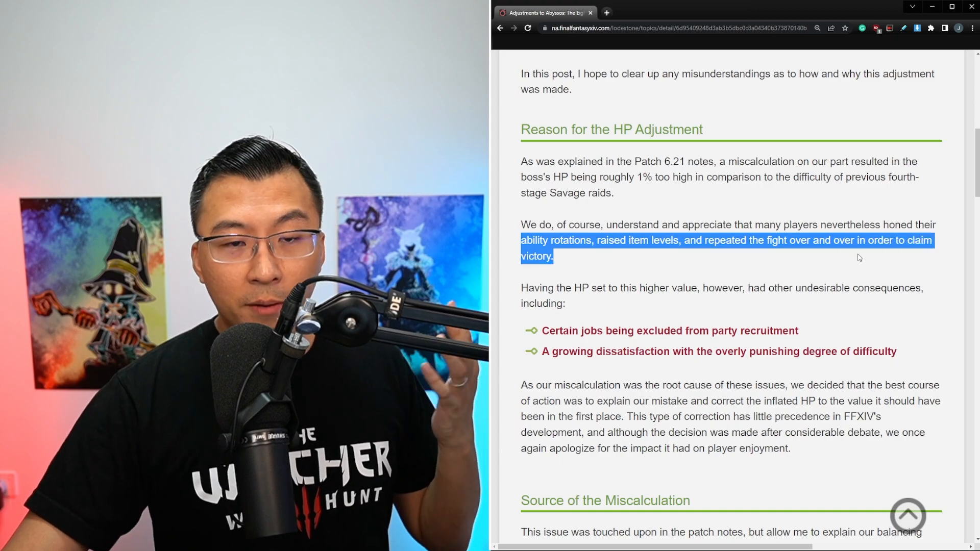
scroll("down", 3)
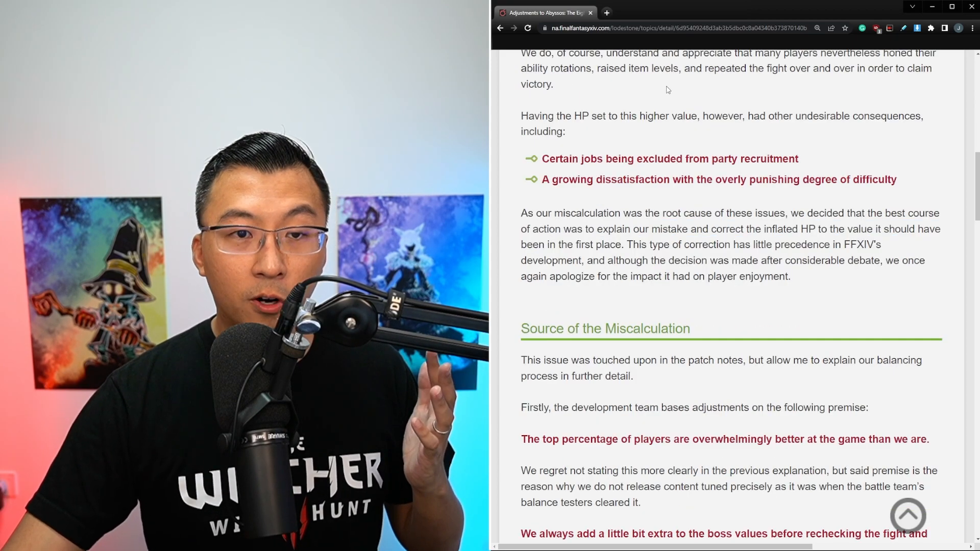
Highlight growing dissatisfaction, 'miscalculation was the root', the correction's little precedence, and the renewed apology.
left_click_drag(582, 115, 706, 116)
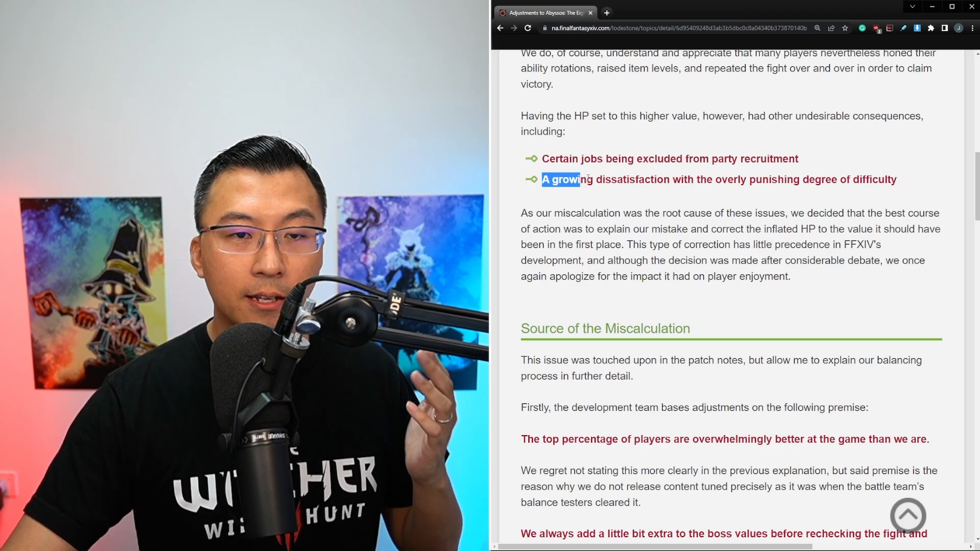
left_click_drag(565, 180, 754, 179)
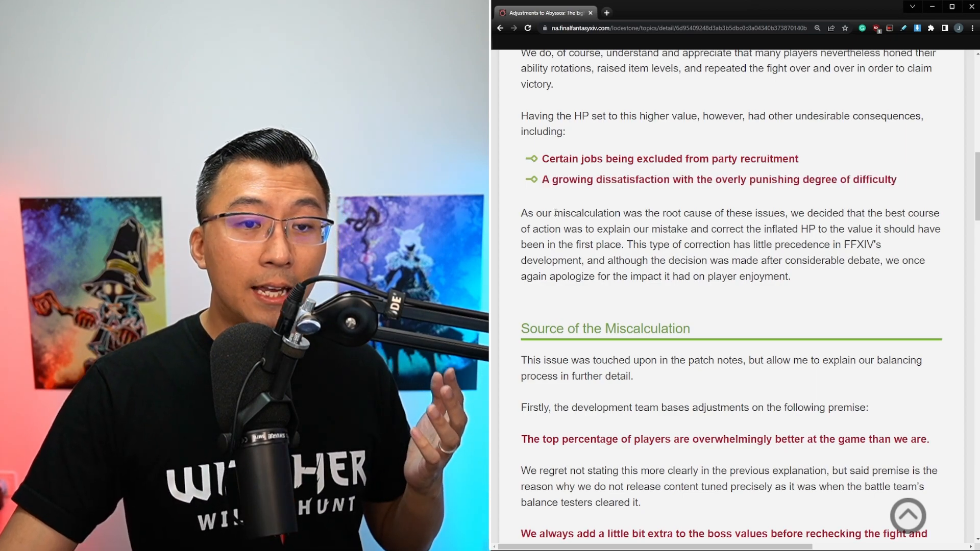
left_click_drag(555, 212, 672, 213)
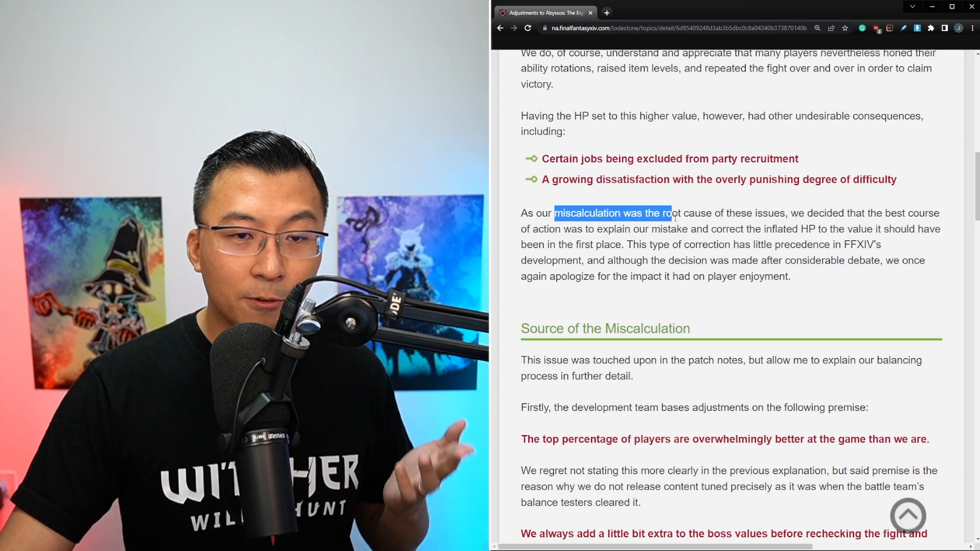
left_click_drag(667, 213, 817, 229)
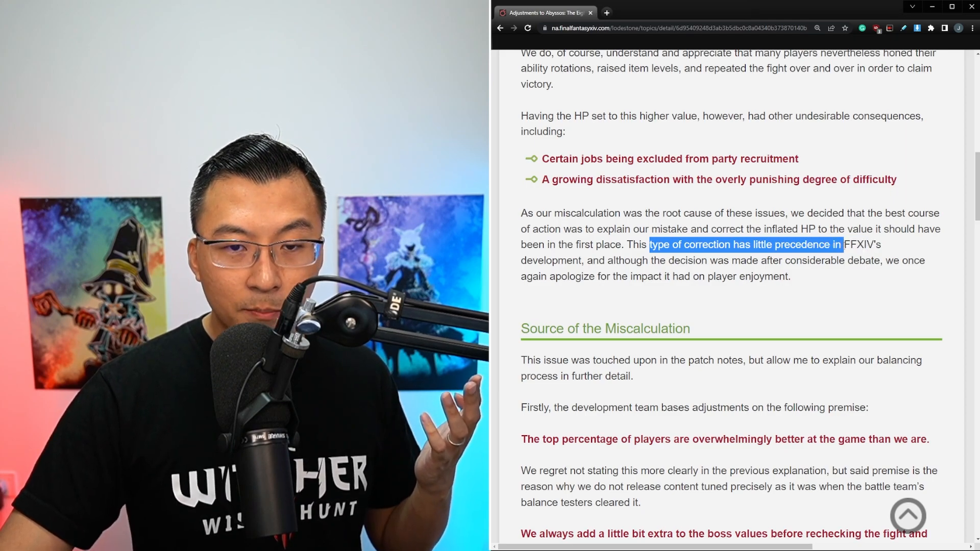
left_click_drag(842, 244, 881, 260)
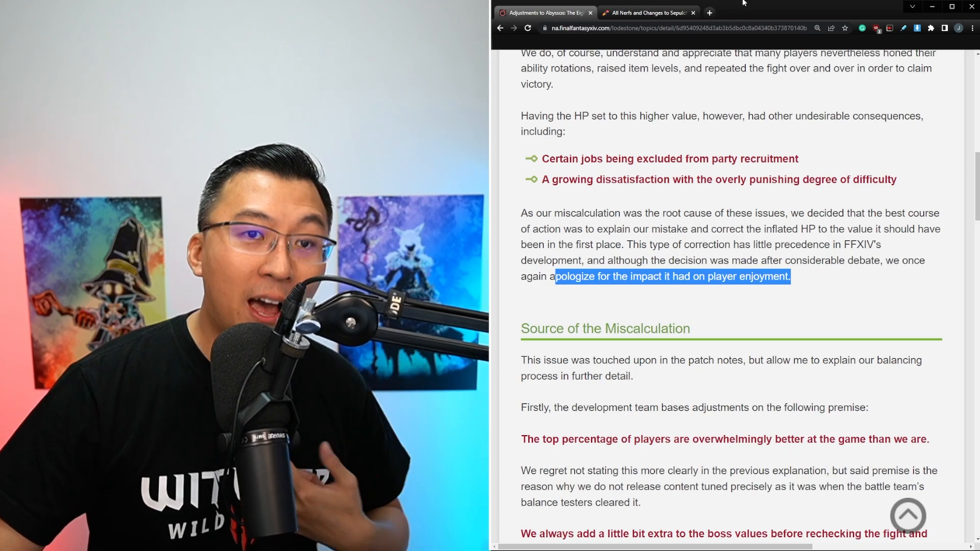
Switch to Wowhead and scroll to the end of the Nerf Announcements date list at June 17th.
left_click(645, 12)
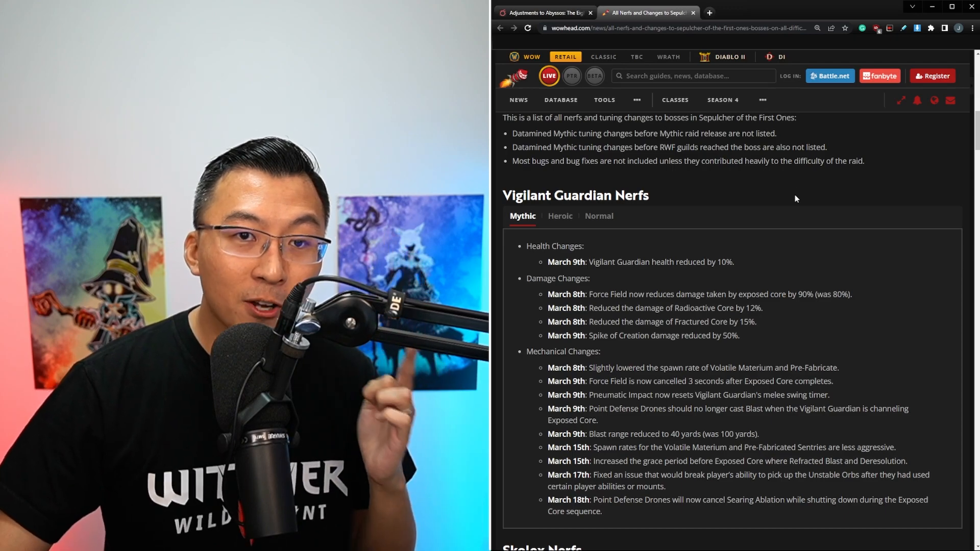
scroll("down", 3)
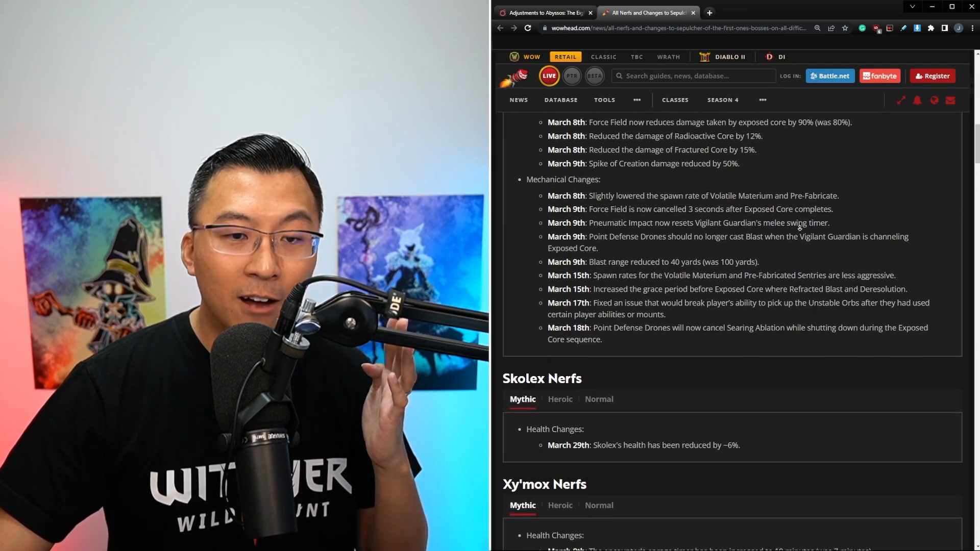
scroll("down", 3)
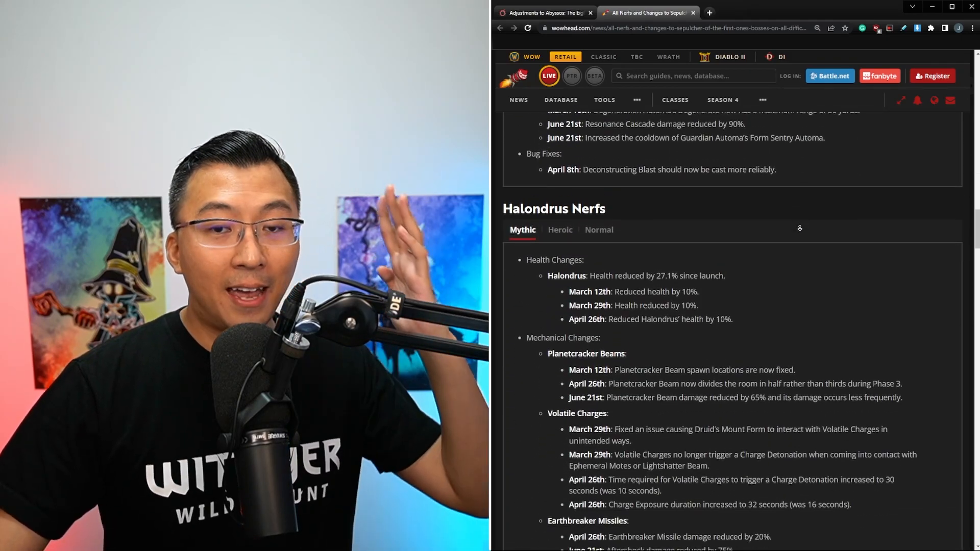
scroll("down", 3)
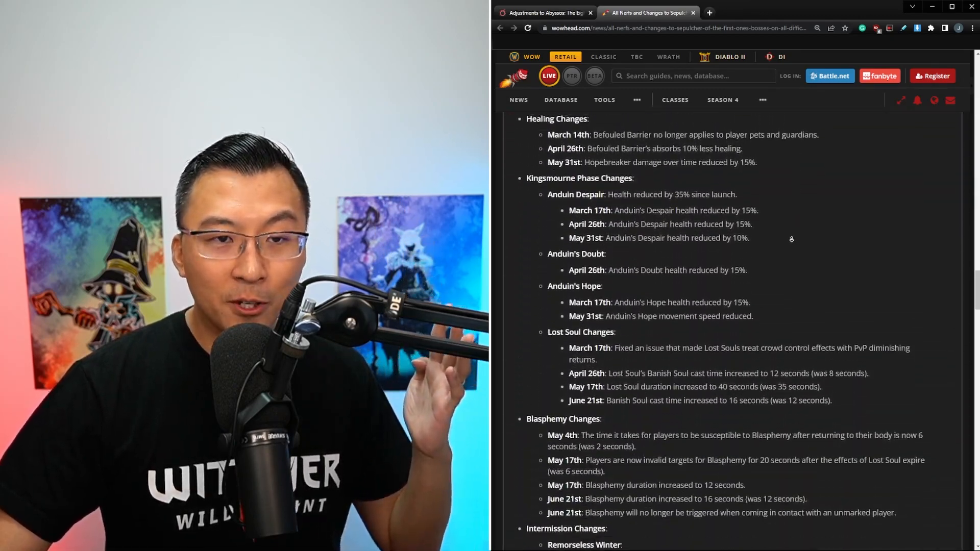
scroll("down", 3)
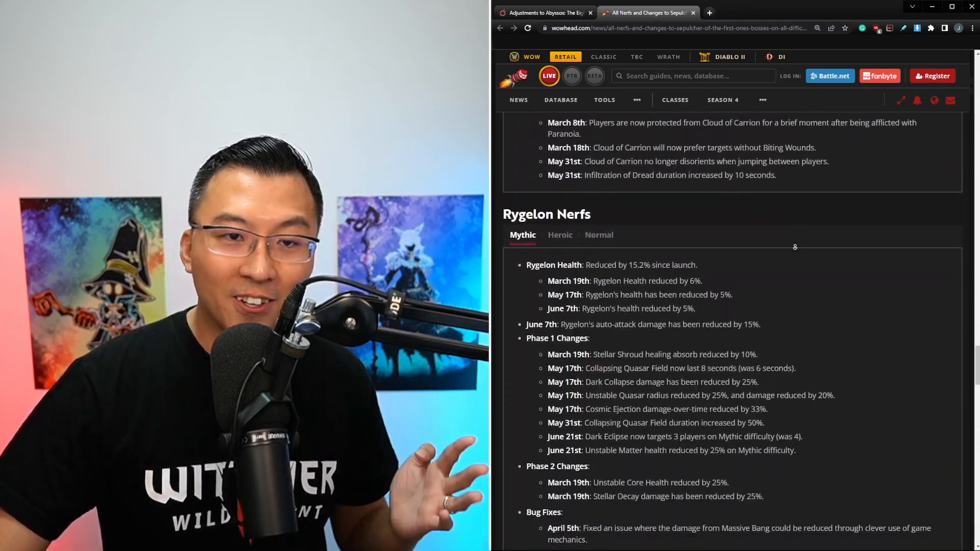
scroll("down", 3)
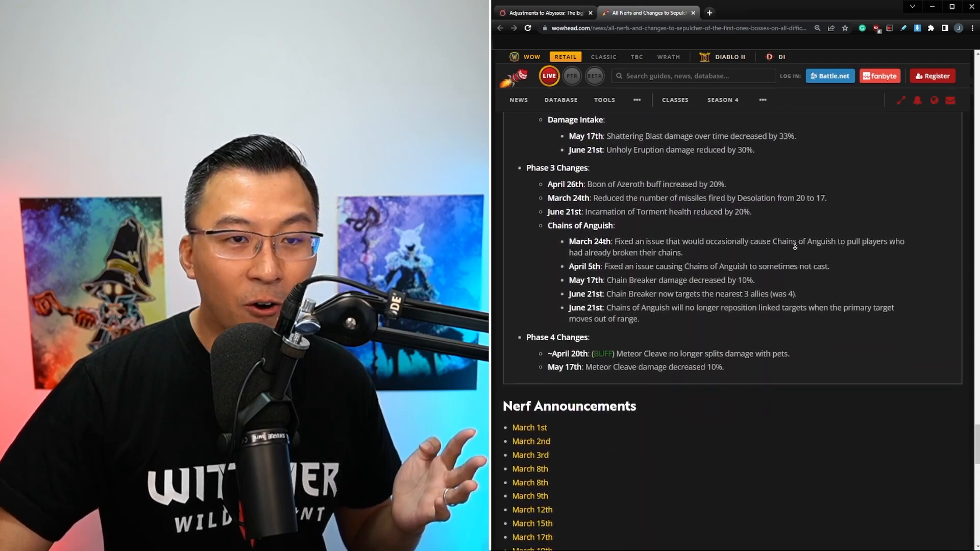
scroll("down", 3)
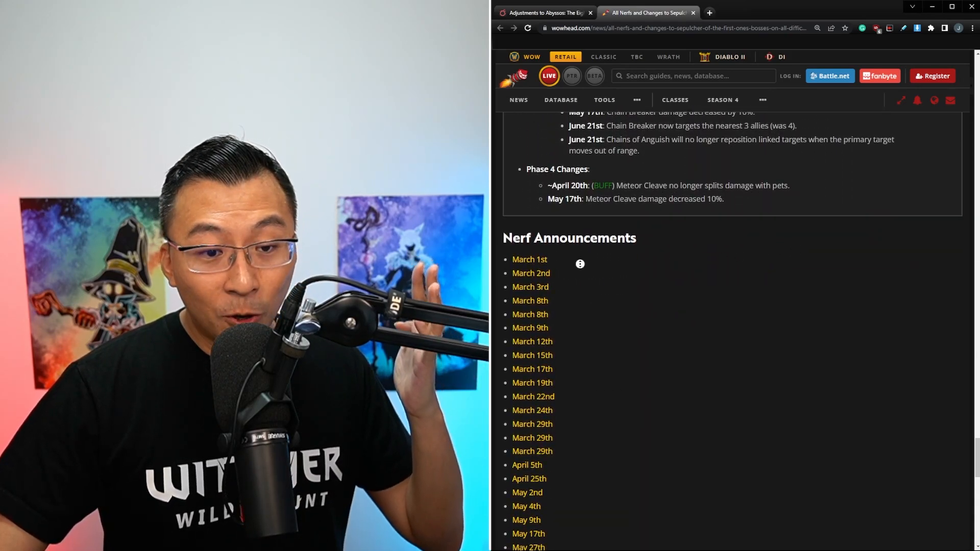
scroll("down", 3)
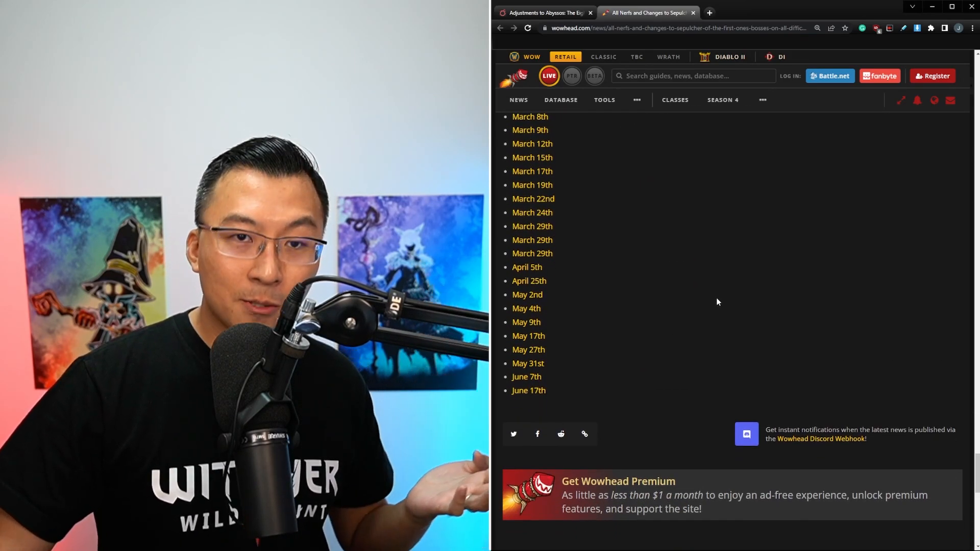
Switch back to the Lodestone raid adjustments statement with the apology still highlighted.
left_click(544, 13)
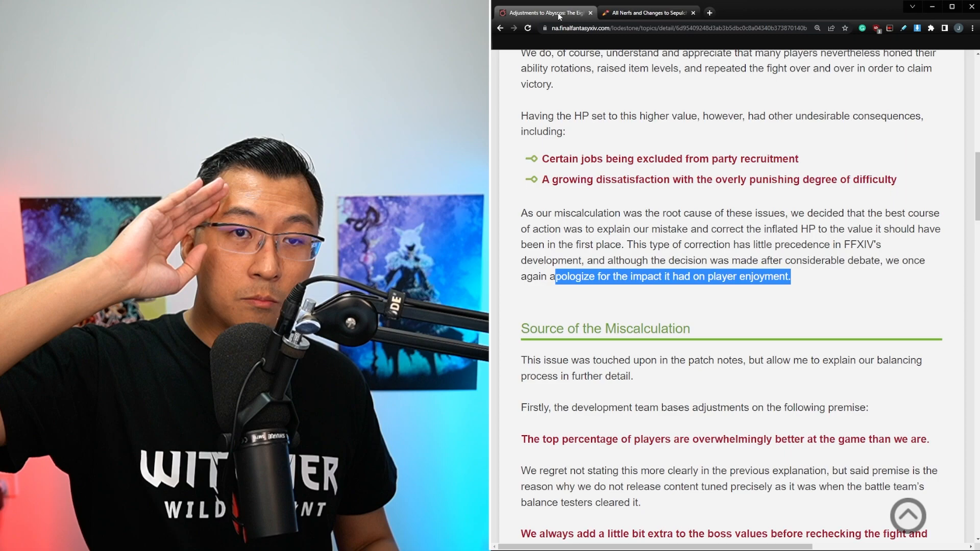
mouse_move(592, 86)
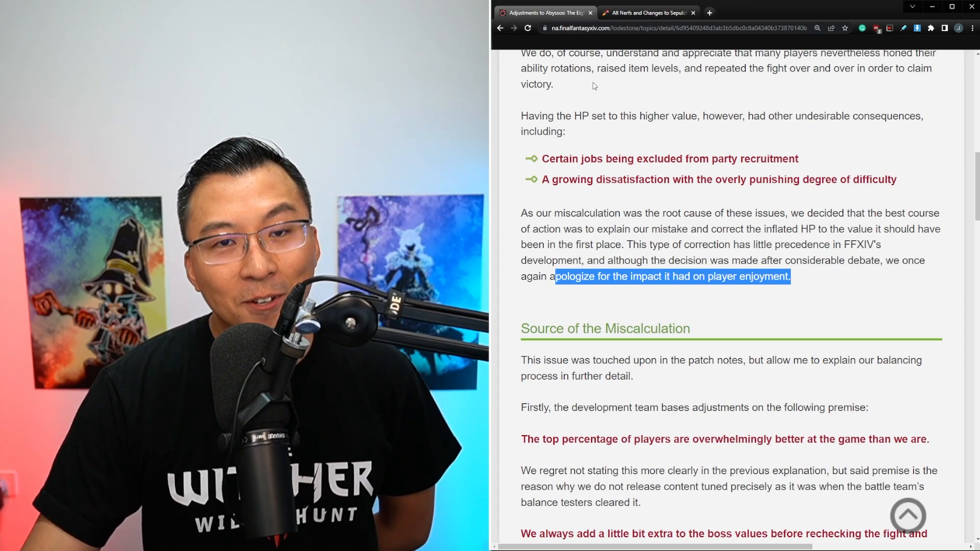
Highlight the patch notes sentence and the regret about not explaining more clearly.
scroll("down", 3)
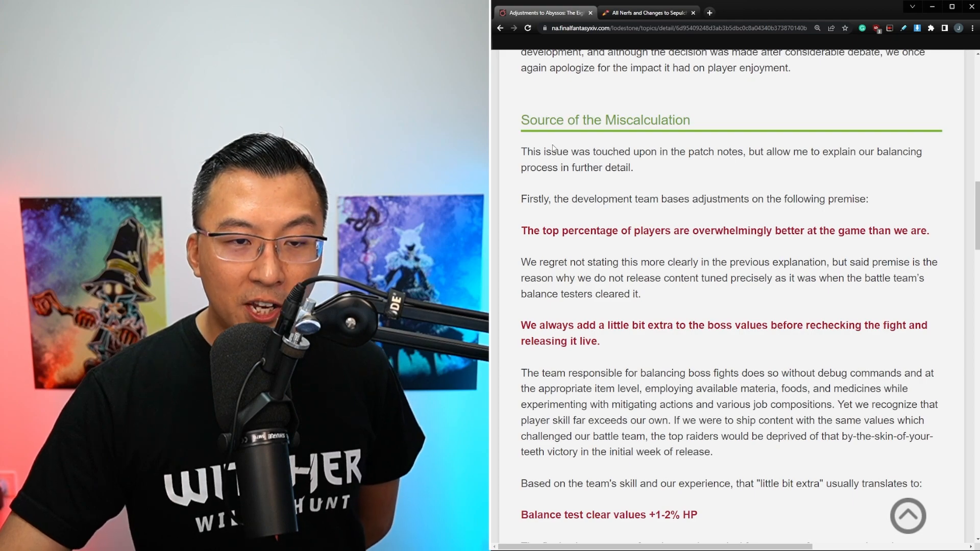
left_click_drag(546, 151, 721, 151)
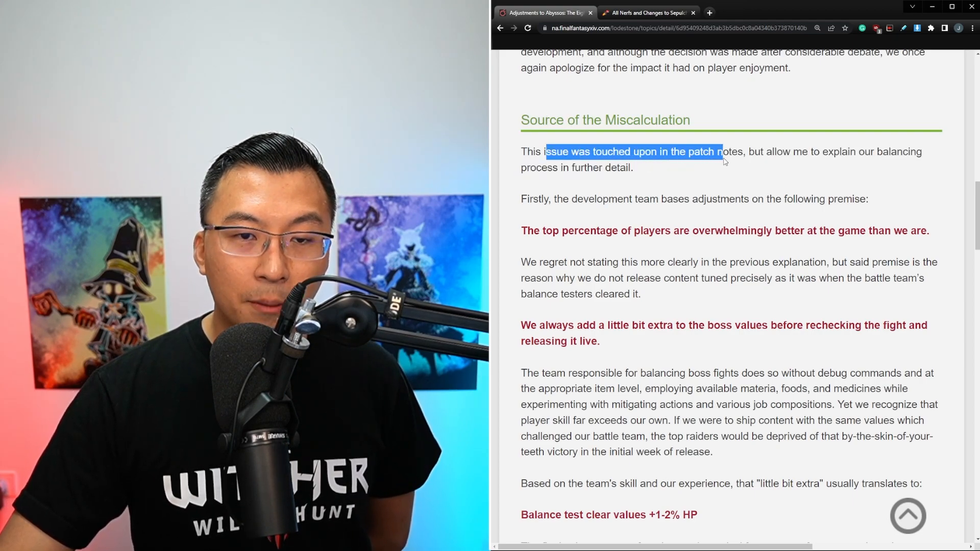
left_click_drag(718, 151, 633, 168)
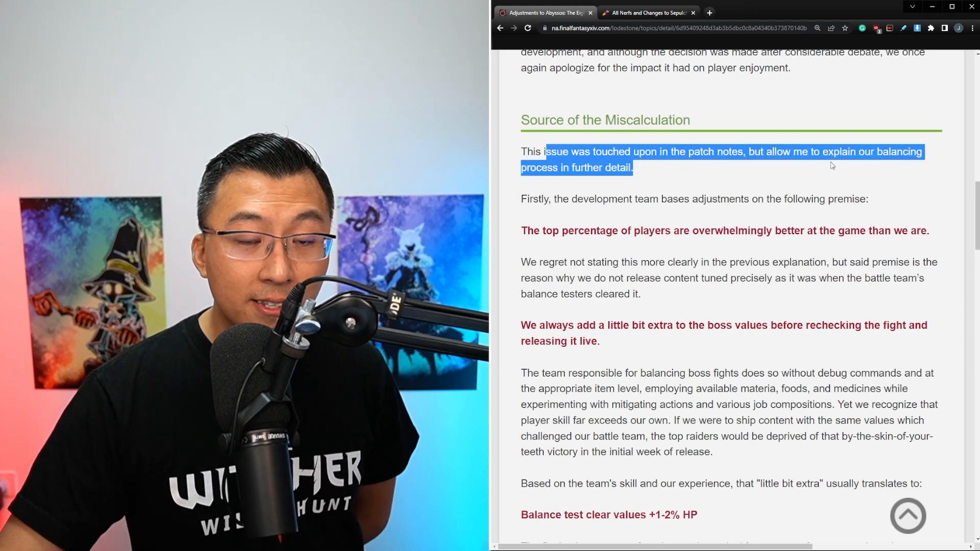
double_click(581, 199)
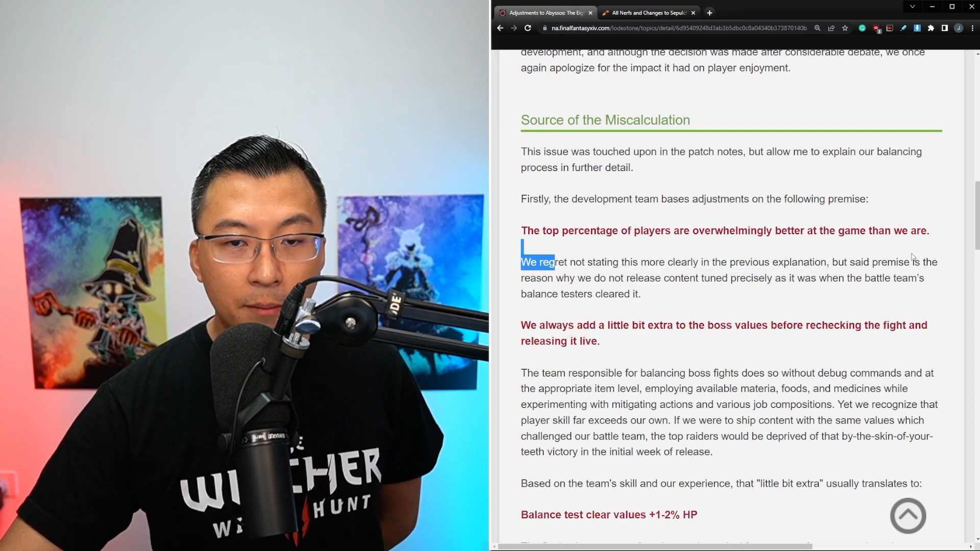
left_click_drag(544, 263, 716, 277)
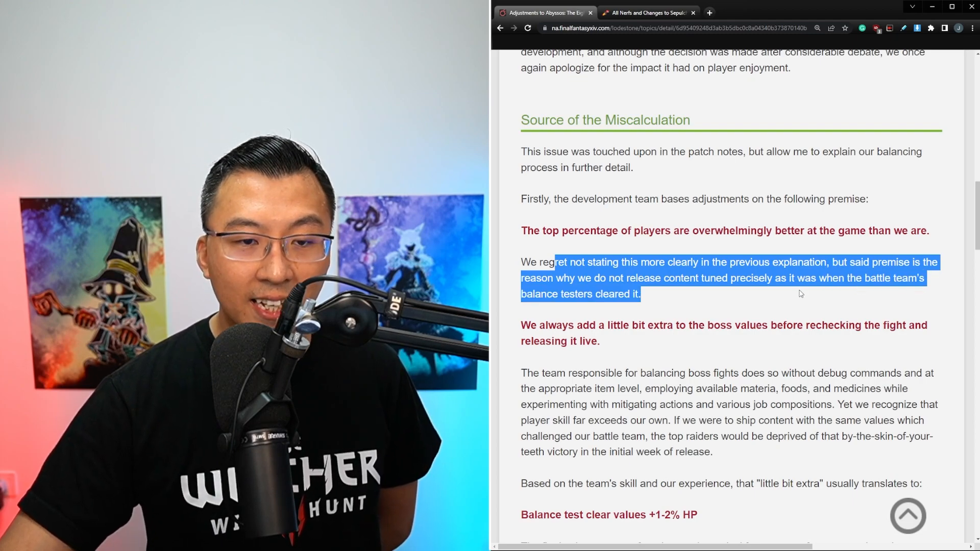
scroll("down", 3)
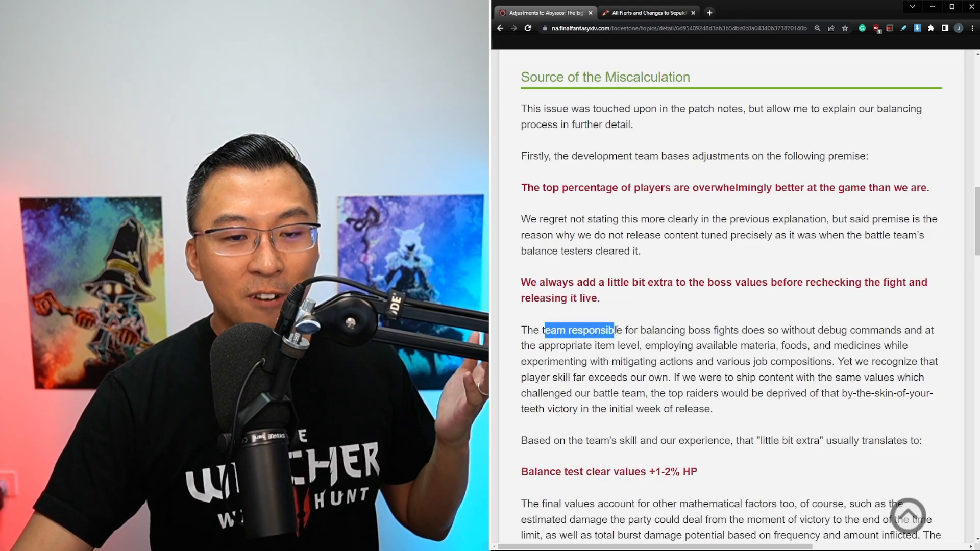
Highlight how boss fights are tested, why top raiders would be deprived, and the +1-2% HP value.
left_click_drag(612, 329, 800, 329)
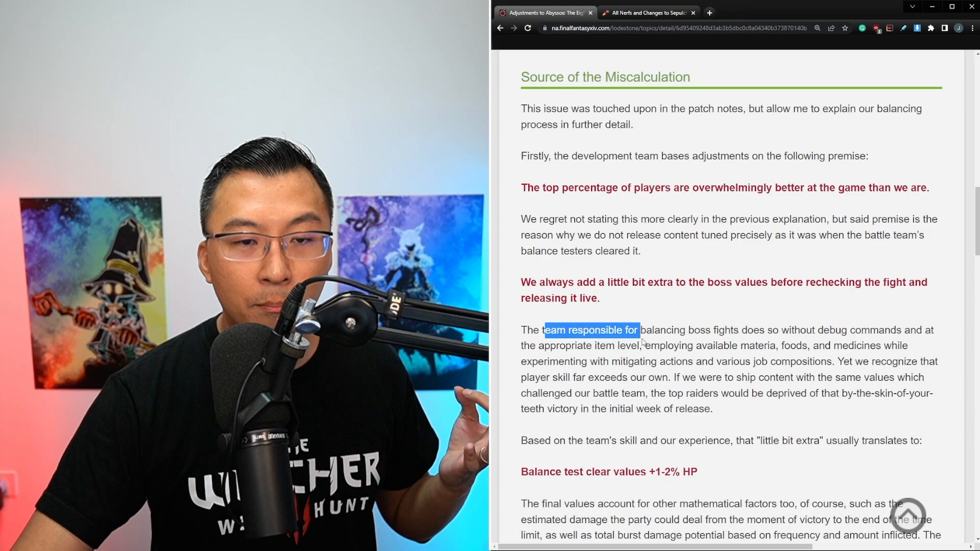
left_click_drag(641, 330, 763, 346)
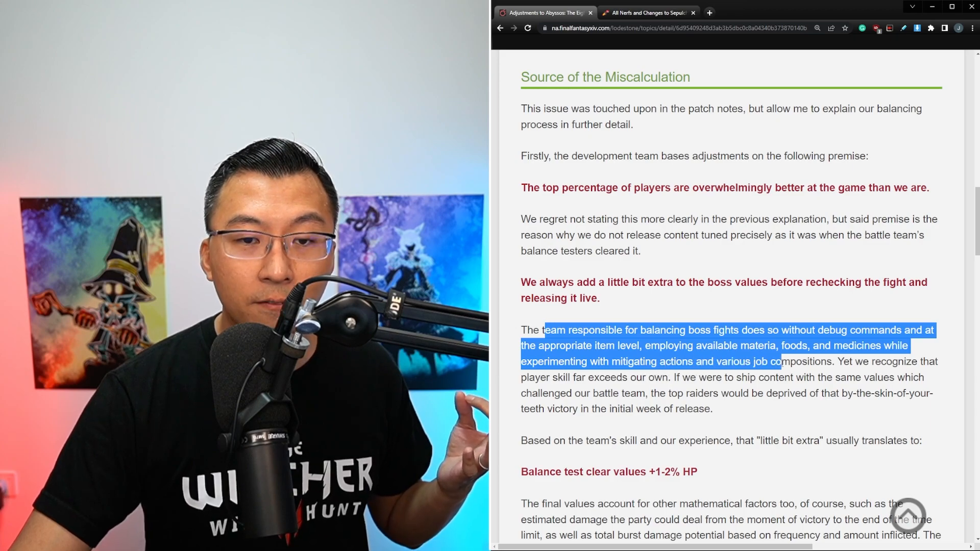
scroll("down", 3)
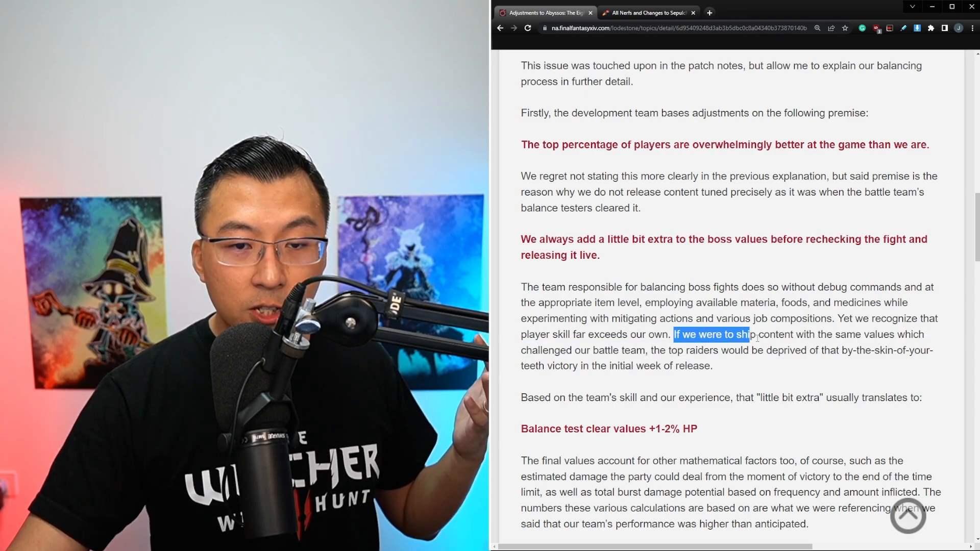
left_click_drag(750, 334, 851, 350)
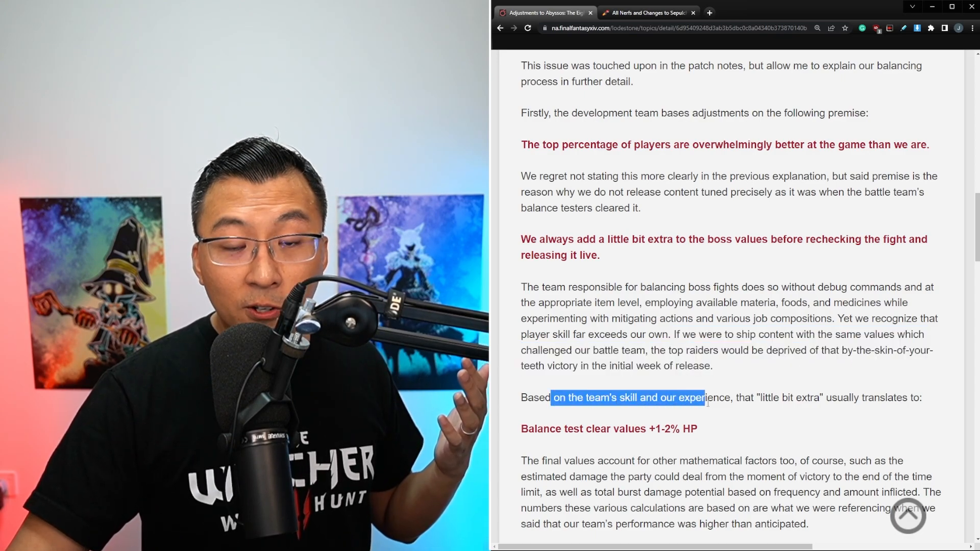
left_click_drag(703, 397, 910, 397)
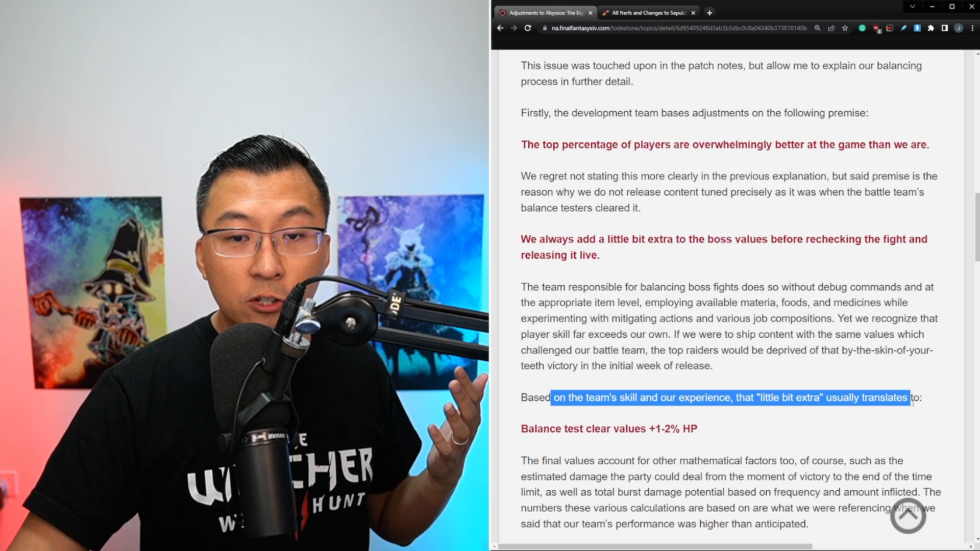
scroll("down", 3)
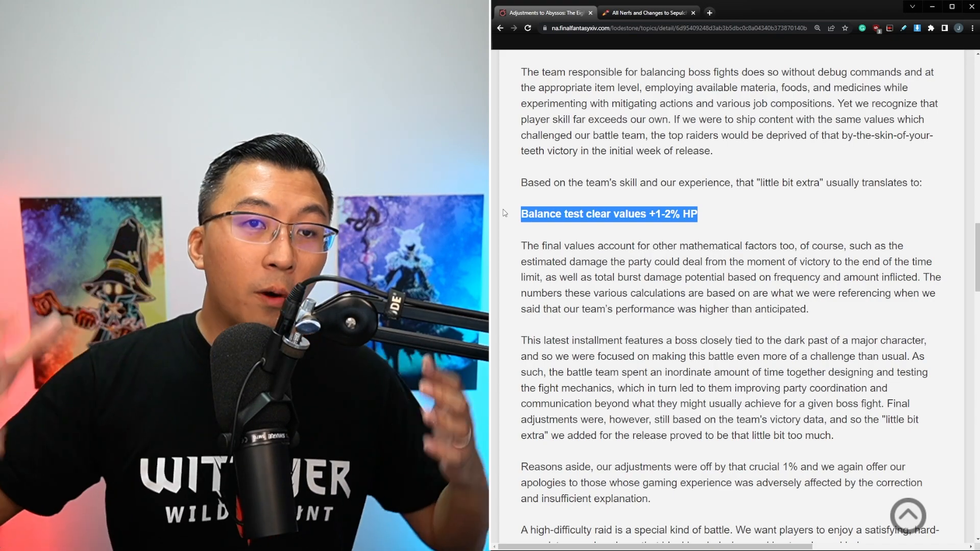
Highlight that final values account for other factors and the referenced team performance sentence.
scroll("down", 3)
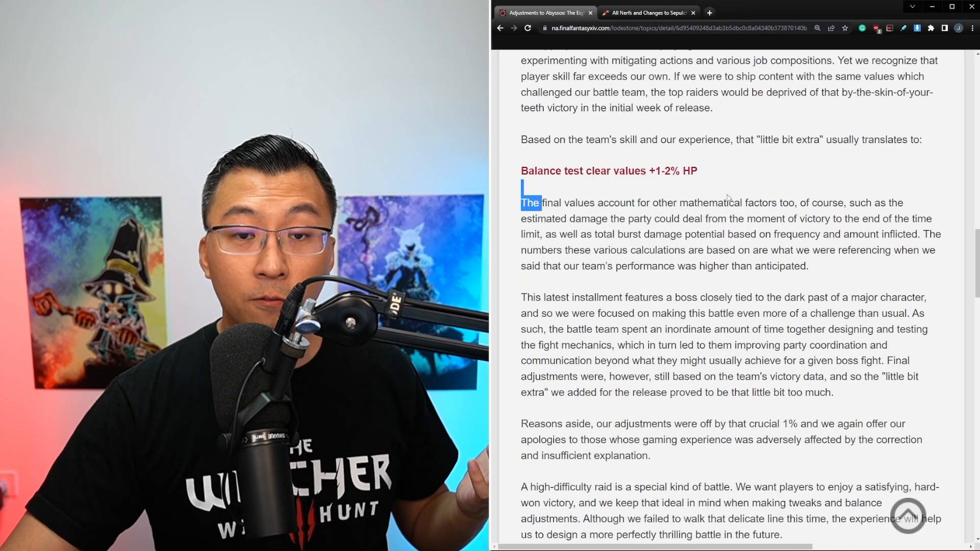
left_click_drag(541, 202, 842, 202)
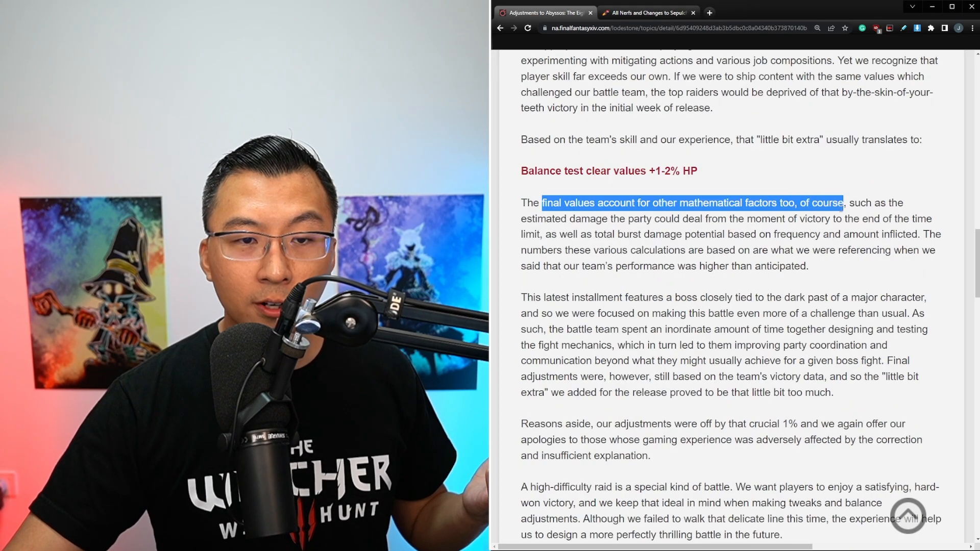
left_click_drag(842, 203, 744, 219)
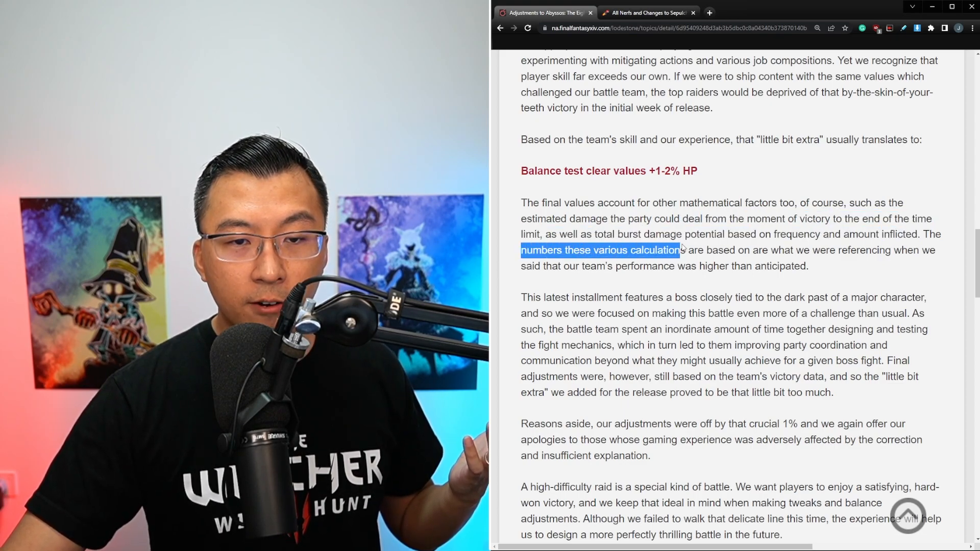
left_click_drag(680, 250, 869, 250)
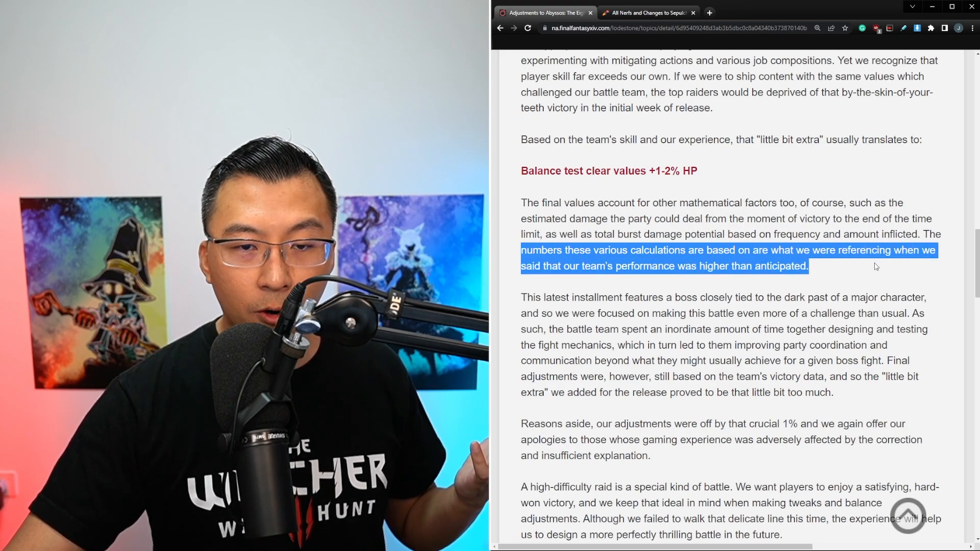
scroll("down", 3)
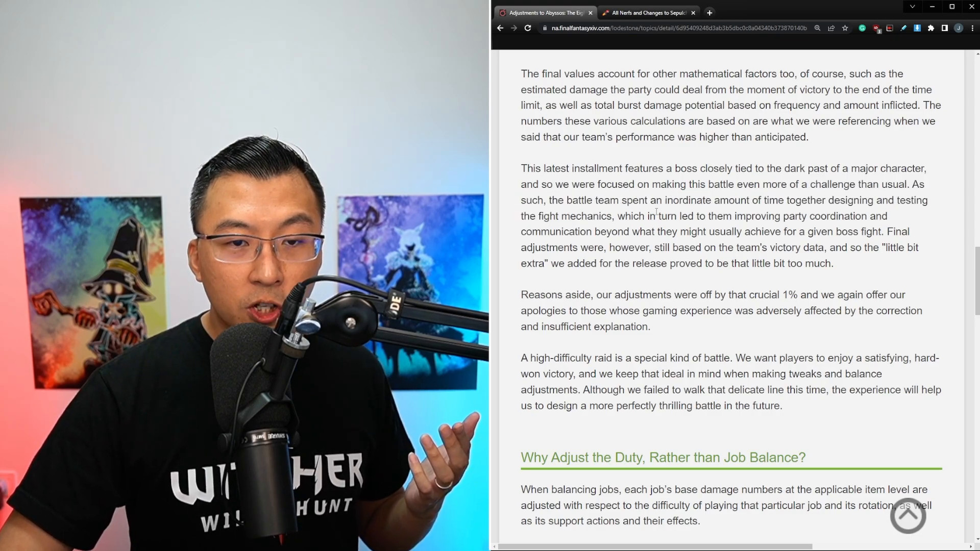
Highlight the party coordination clause, final adjustments based on victory data, and the crucial 1% apology.
left_click_drag(657, 216, 868, 216)
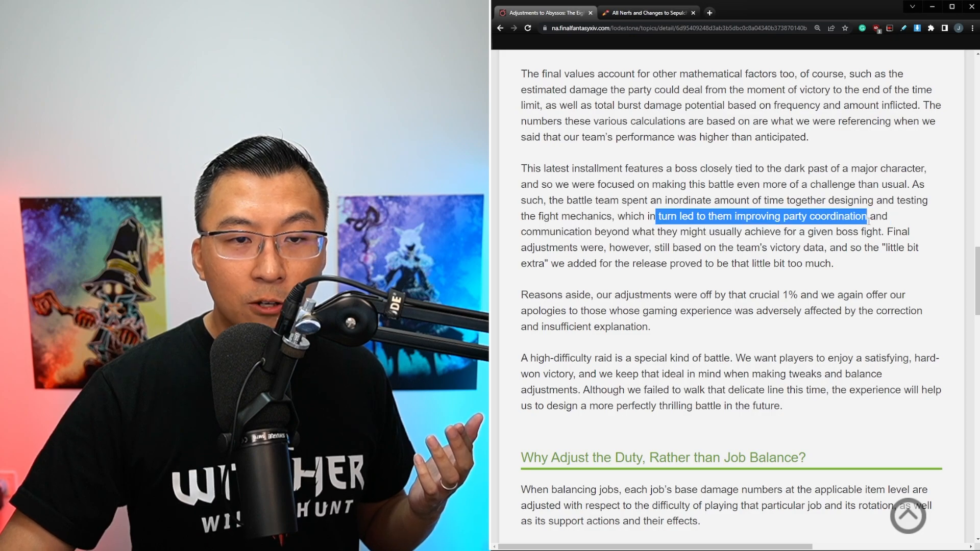
left_click_drag(868, 216, 734, 247)
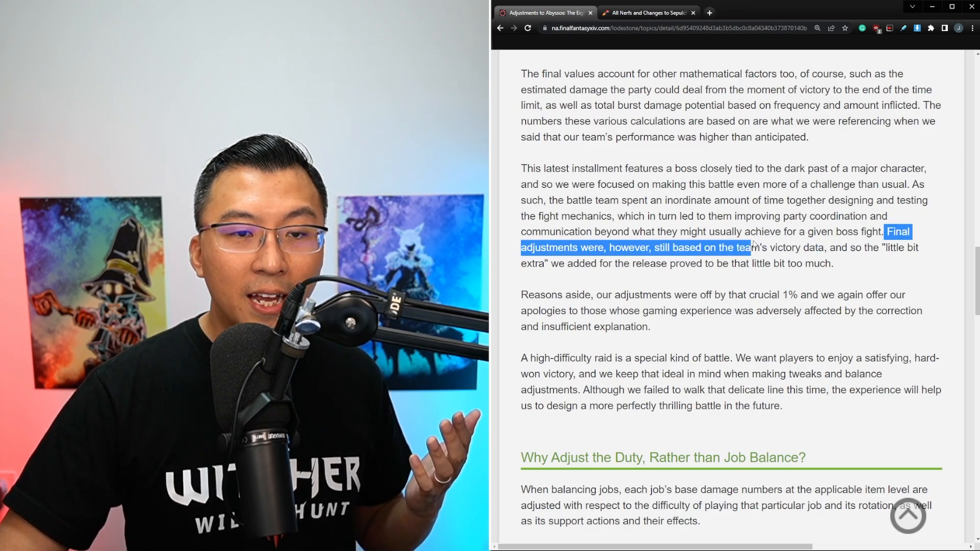
left_click_drag(747, 247, 834, 263)
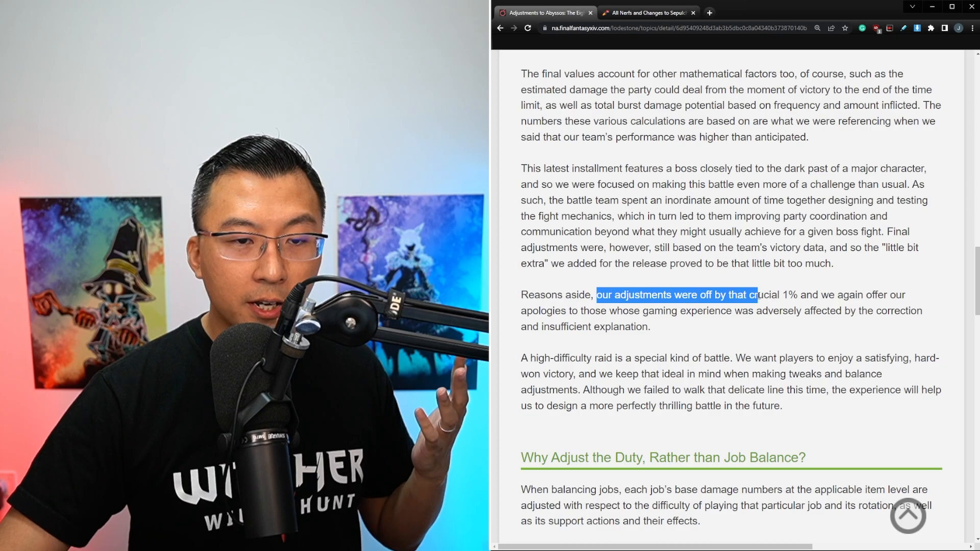
left_click_drag(756, 294, 825, 310)
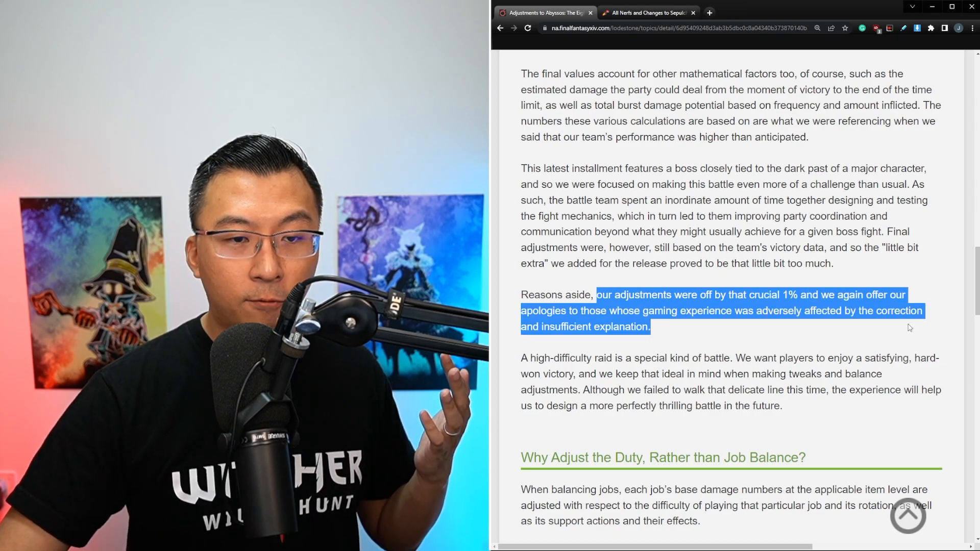
scroll("down", 3)
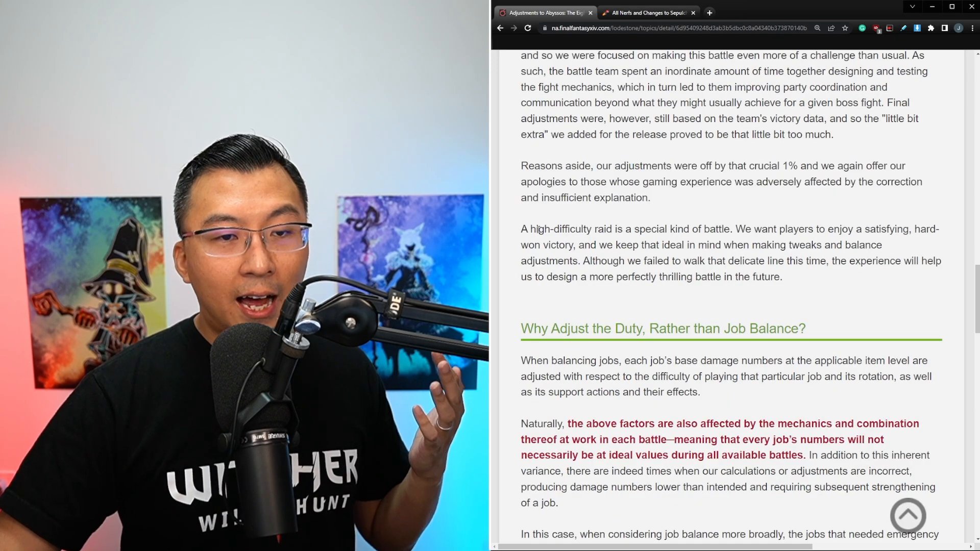
Highlight the high-difficulty raid ideal and the 'failed to walk that delicate line' sentence, reaching Why Adjust the Duty.
left_click_drag(539, 228, 733, 229)
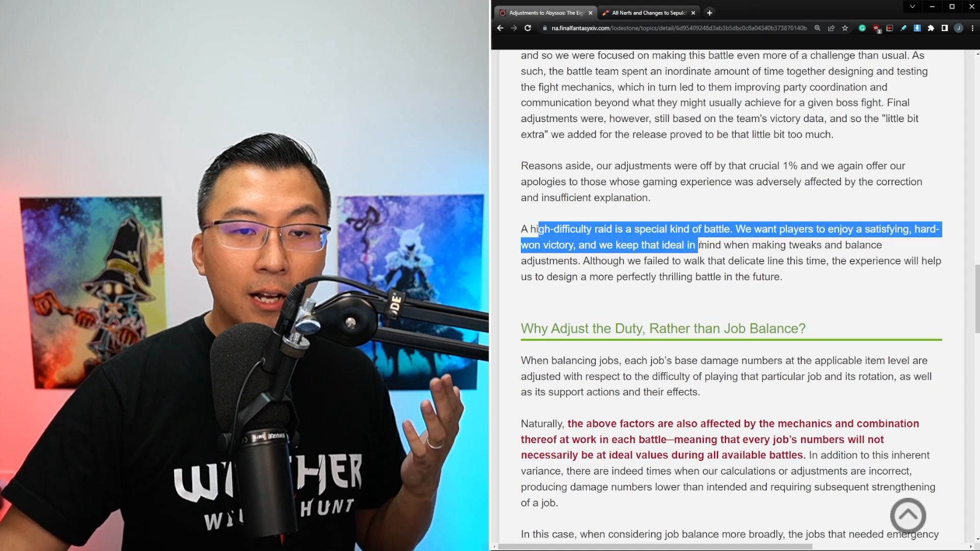
left_click_drag(695, 243, 580, 261)
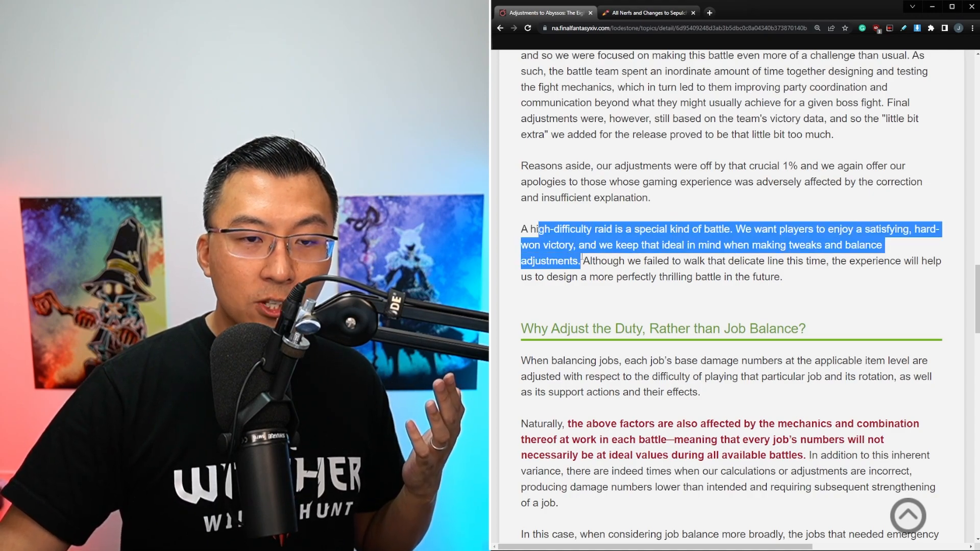
left_click_drag(581, 261, 767, 260)
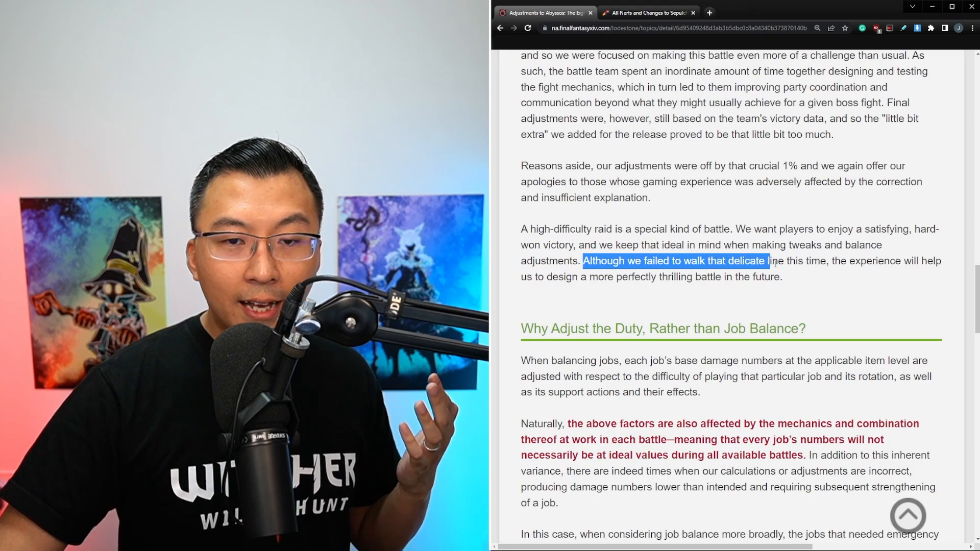
left_click_drag(768, 260, 781, 277)
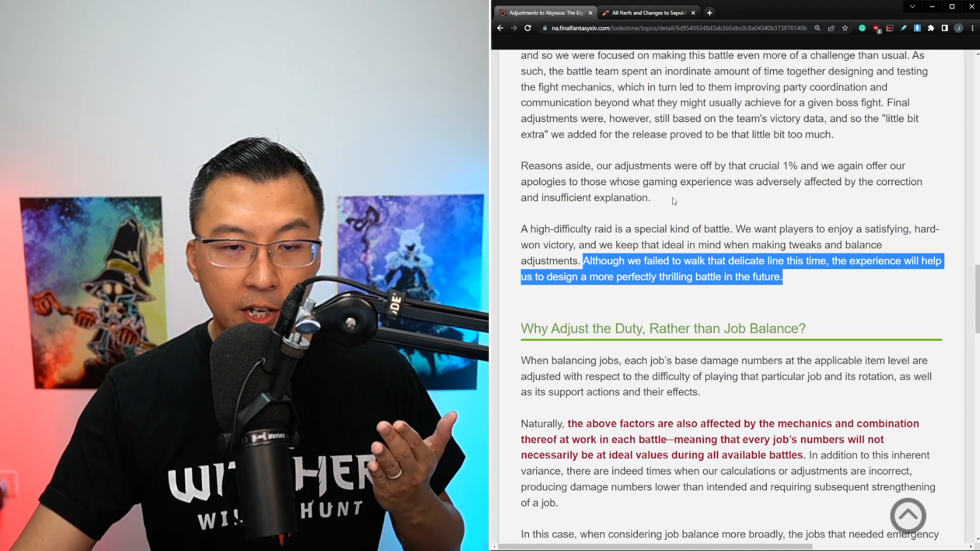
scroll("down", 3)
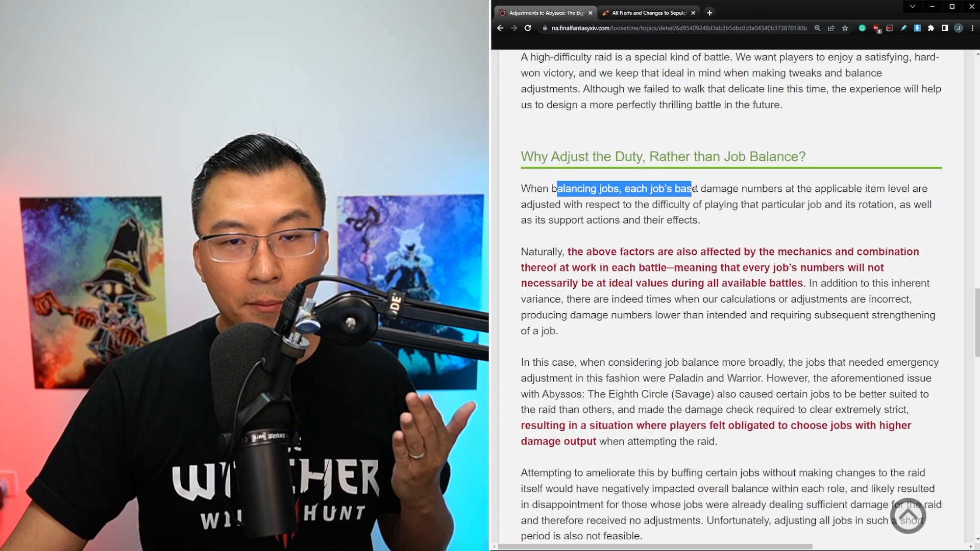
left_click_drag(691, 188, 869, 188)
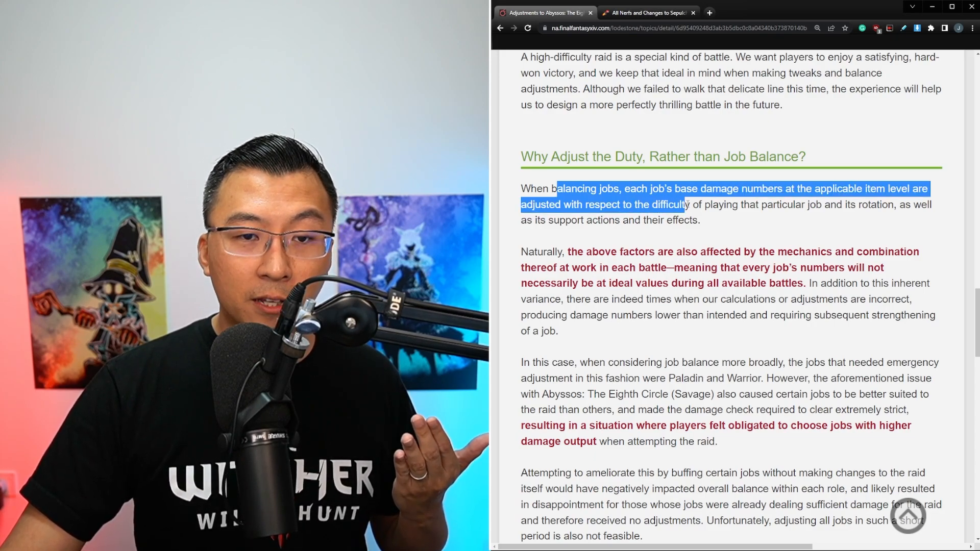
left_click_drag(686, 204, 890, 204)
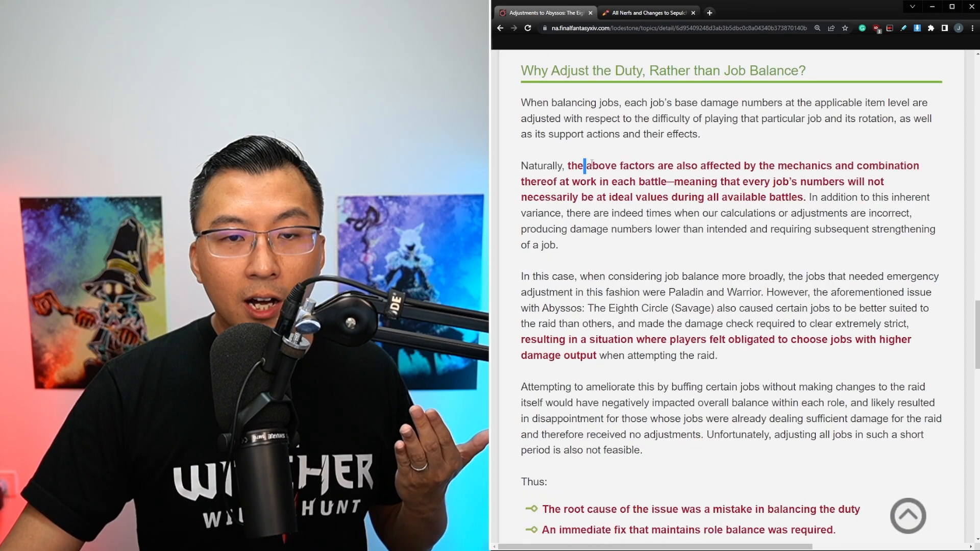
left_click_drag(586, 166, 802, 165)
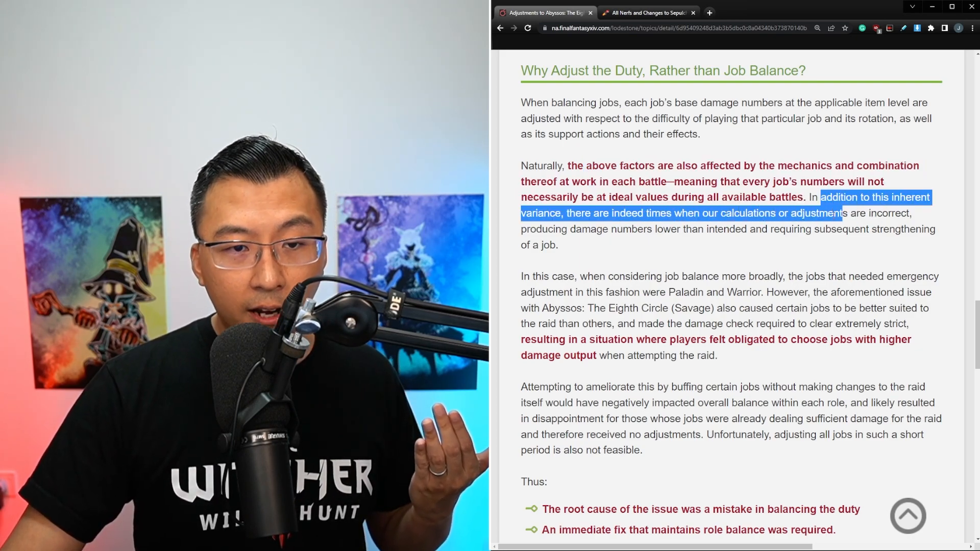
left_click_drag(842, 212, 739, 229)
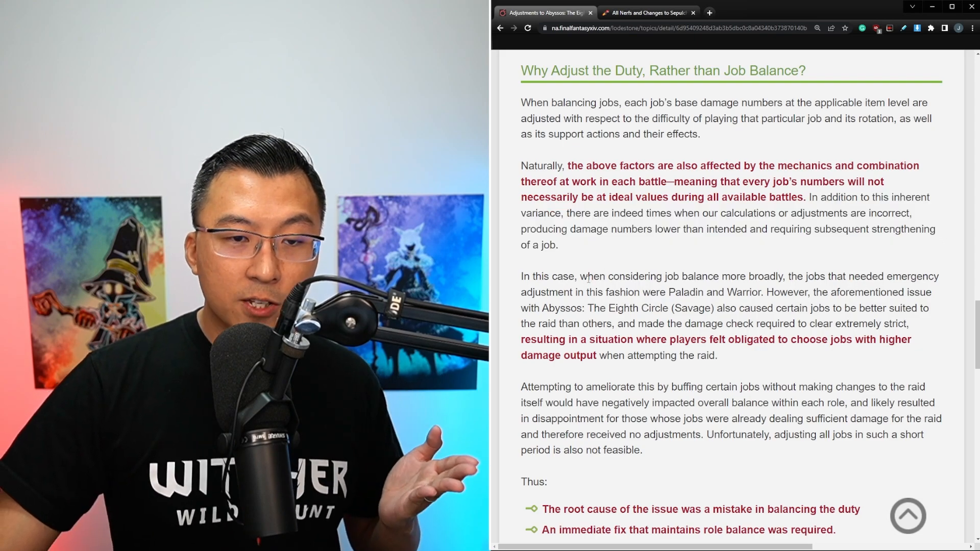
Highlight the lines on Abyssos suiting certain jobs better and players feeling obligated to pick higher-damage jobs.
left_click_drag(520, 275, 586, 276)
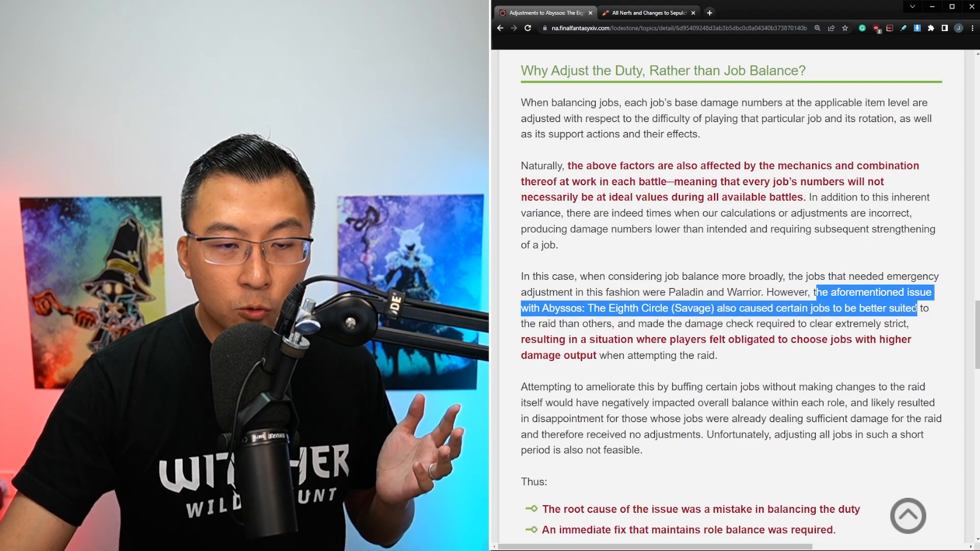
left_click_drag(914, 307, 754, 323)
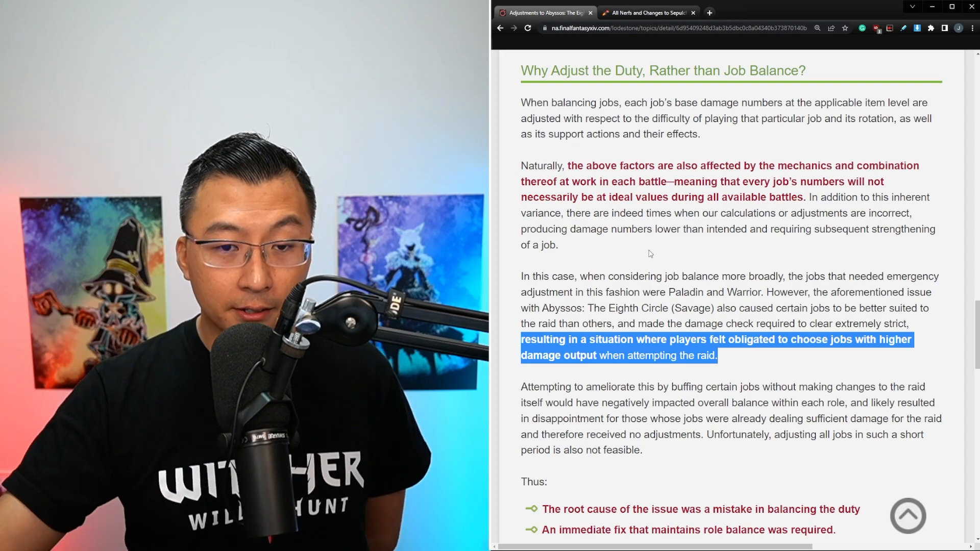
scroll("down", 3)
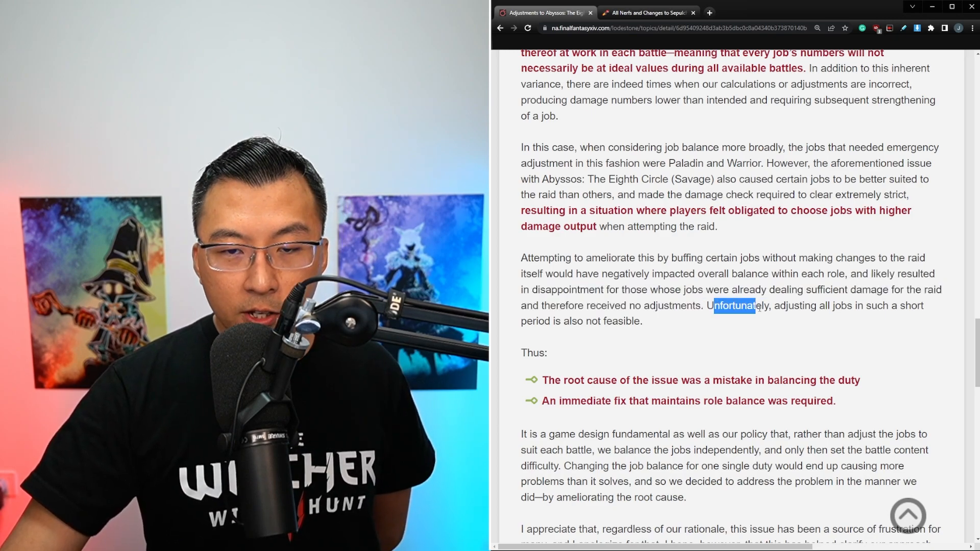
Highlight that adjusting all jobs quickly isn't feasible, an immediate fix was required, and job balance changed for one duty.
left_click_drag(754, 306, 642, 320)
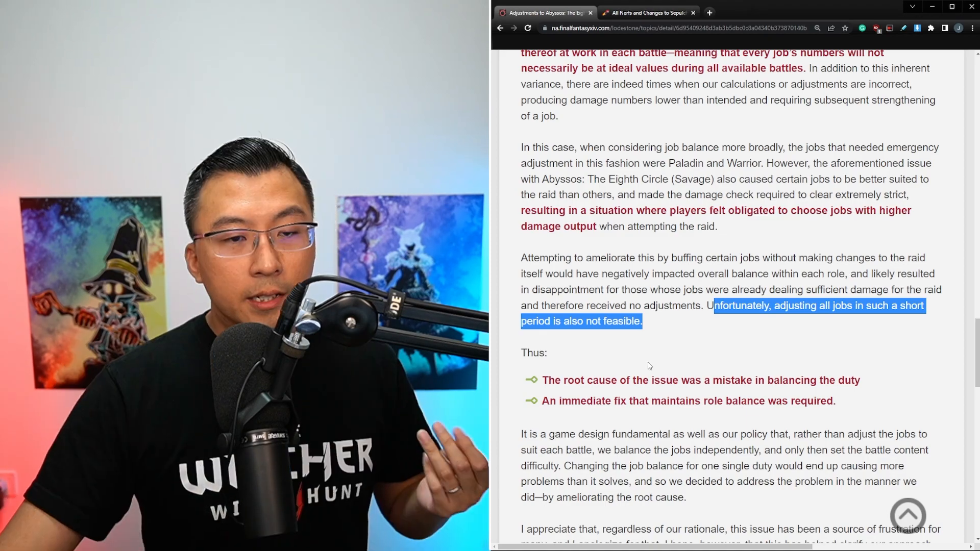
left_click_drag(591, 380, 741, 380)
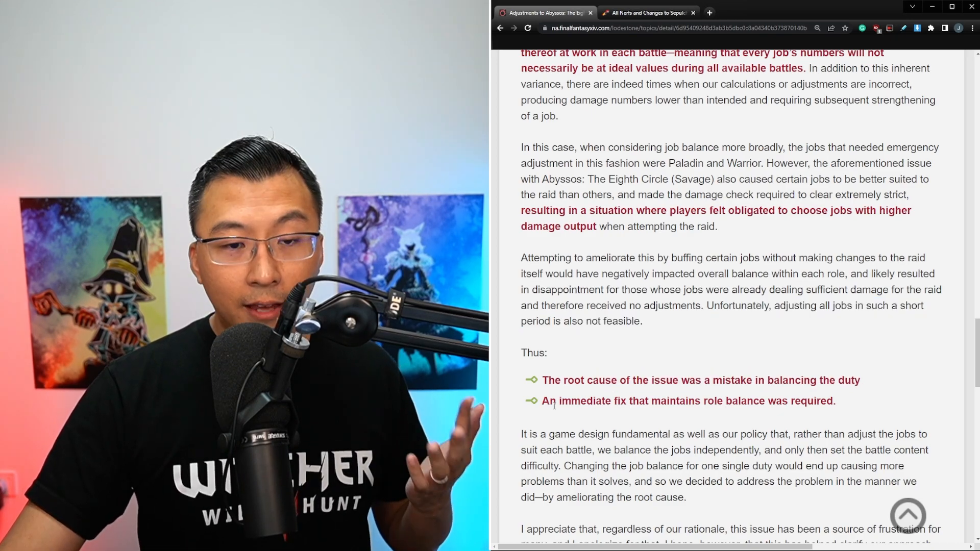
left_click_drag(558, 400, 835, 401)
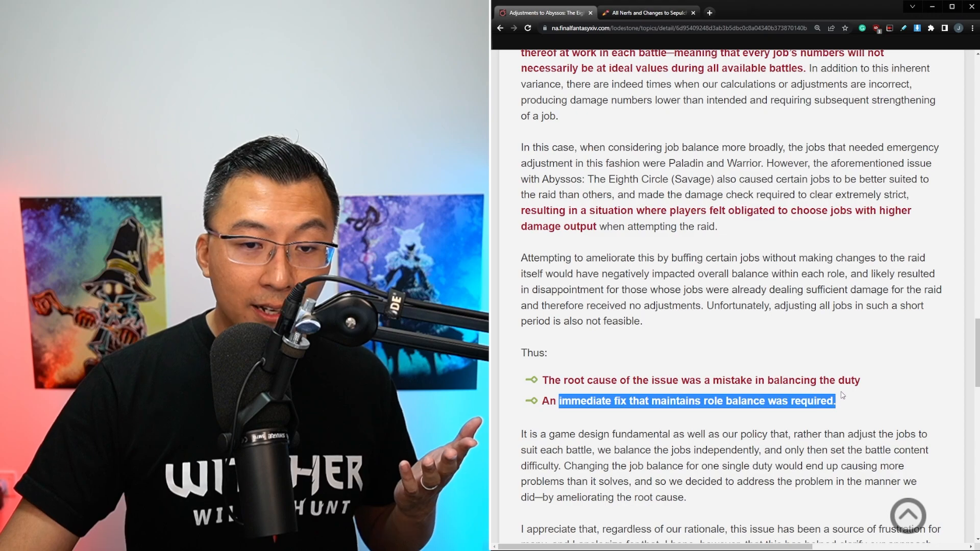
scroll("down", 3)
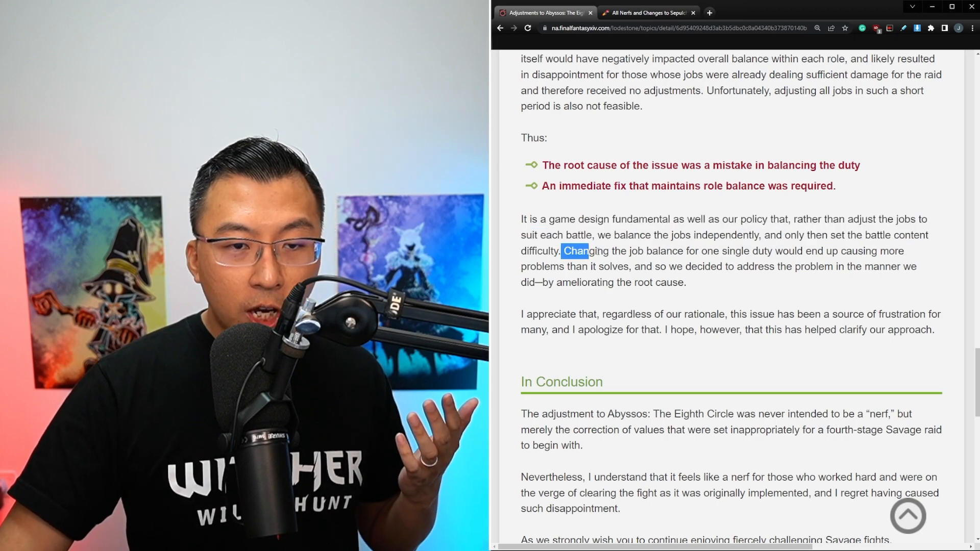
left_click_drag(562, 251, 789, 251)
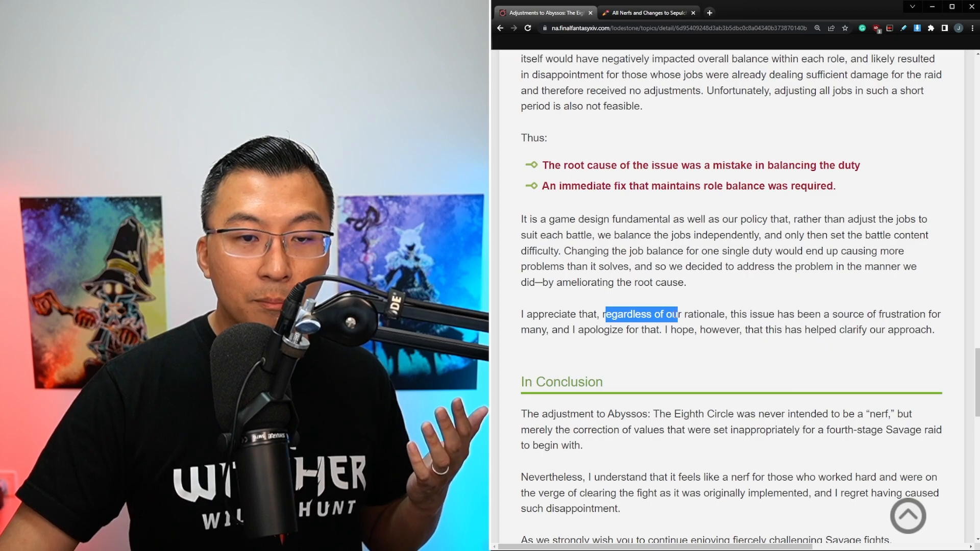
Read down to the apology for the frustration caused, then switch to Wowhead's Sepulcher nerfs article.
scroll("down", 3)
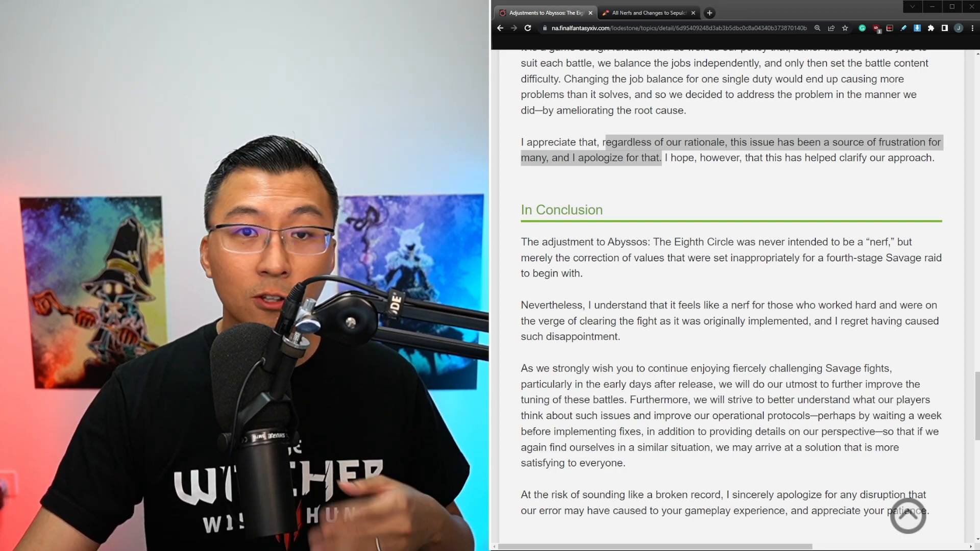
left_click(648, 12)
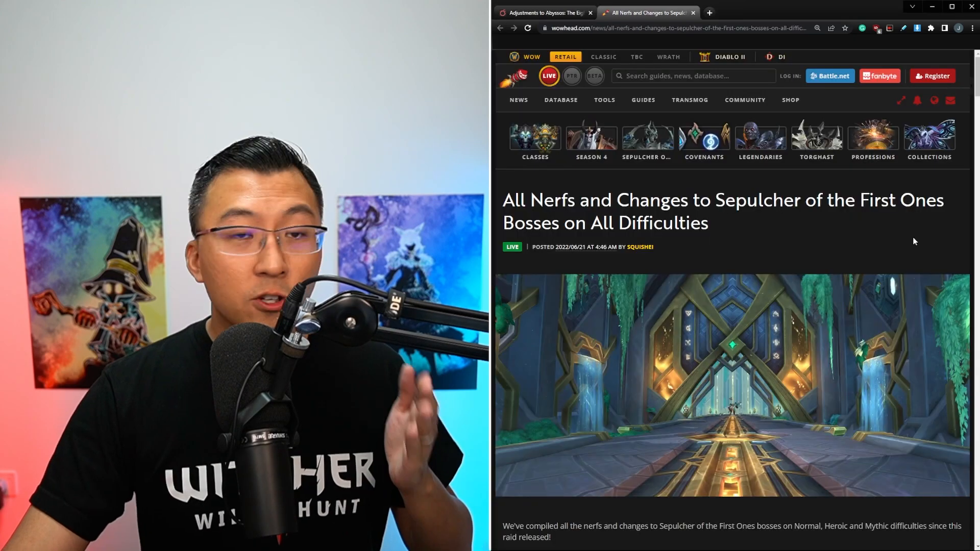
scroll("down", 3)
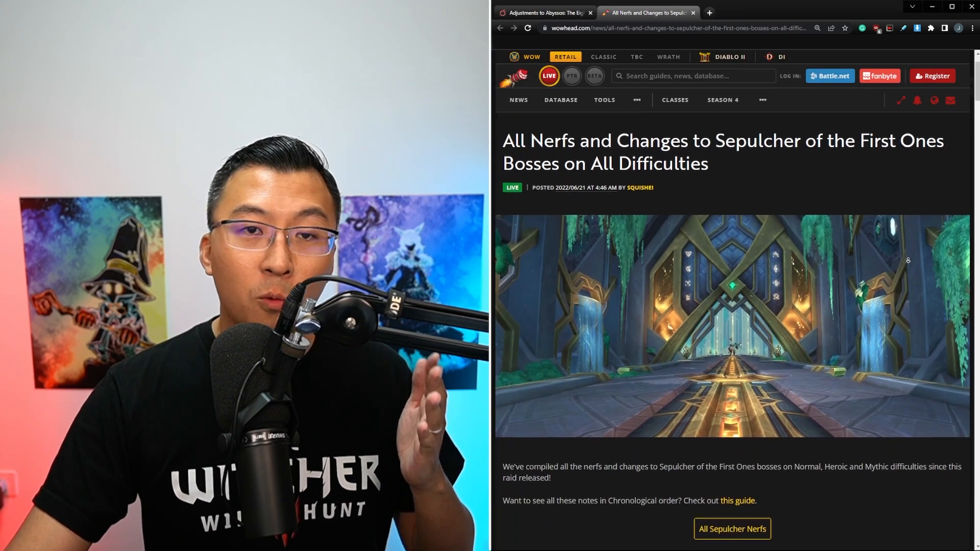
left_click(730, 529)
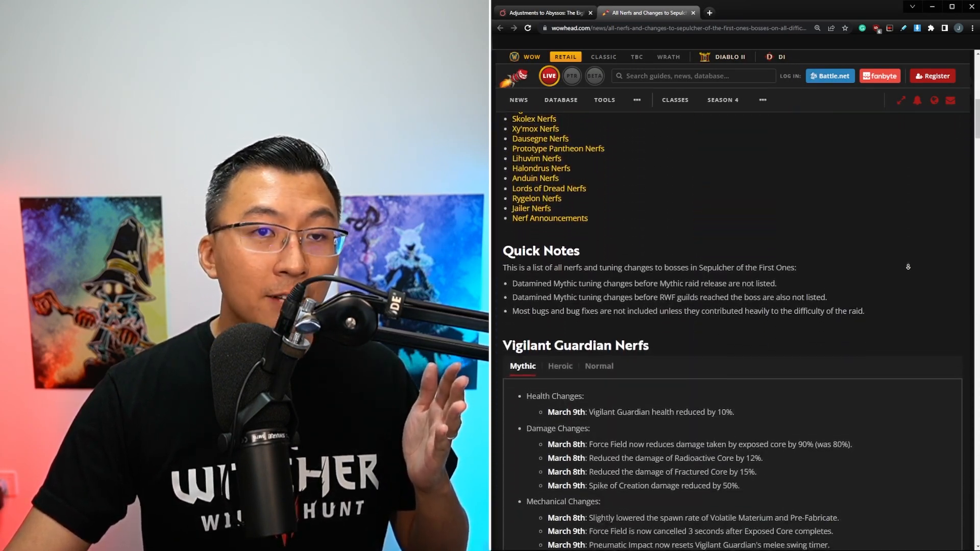
scroll("down", 3)
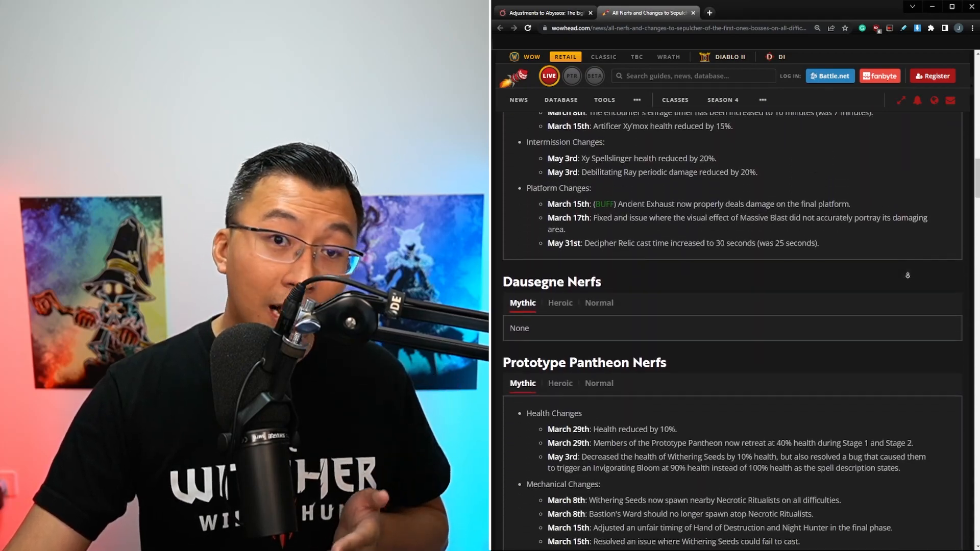
scroll("down", 3)
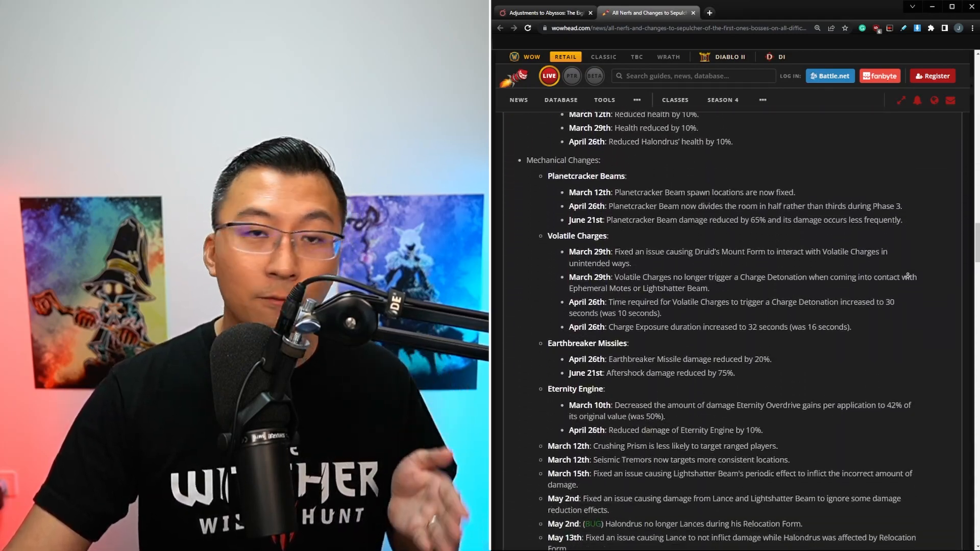
scroll("down", 3)
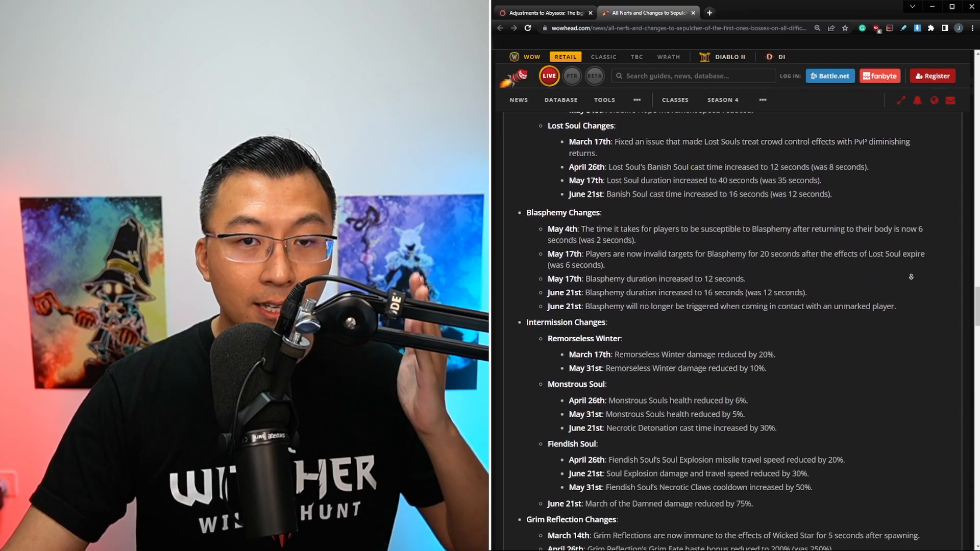
scroll("down", 3)
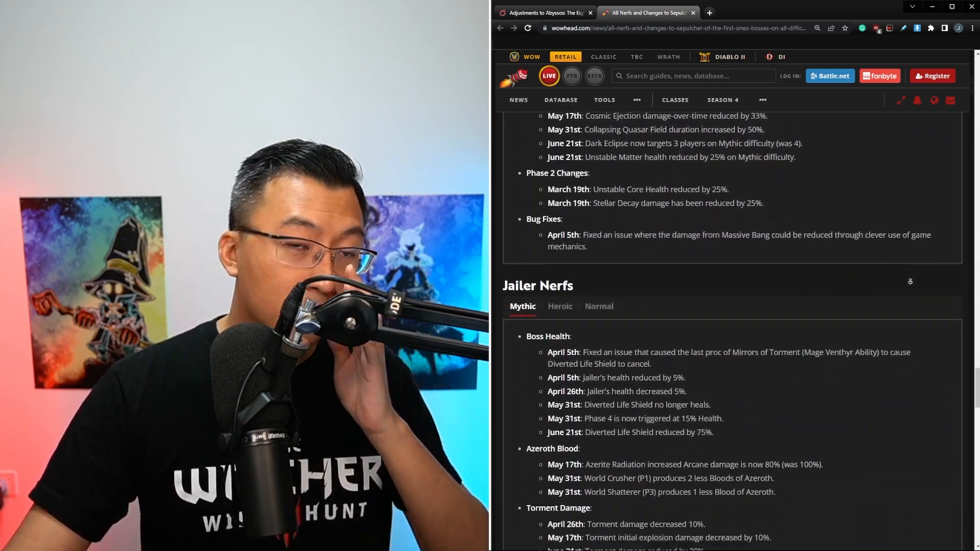
scroll("down", 3)
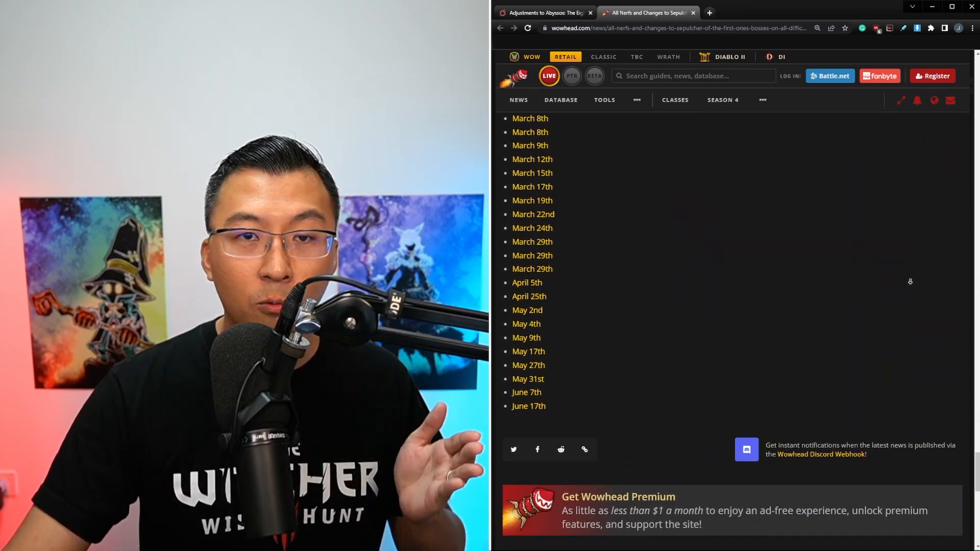
left_click(544, 12)
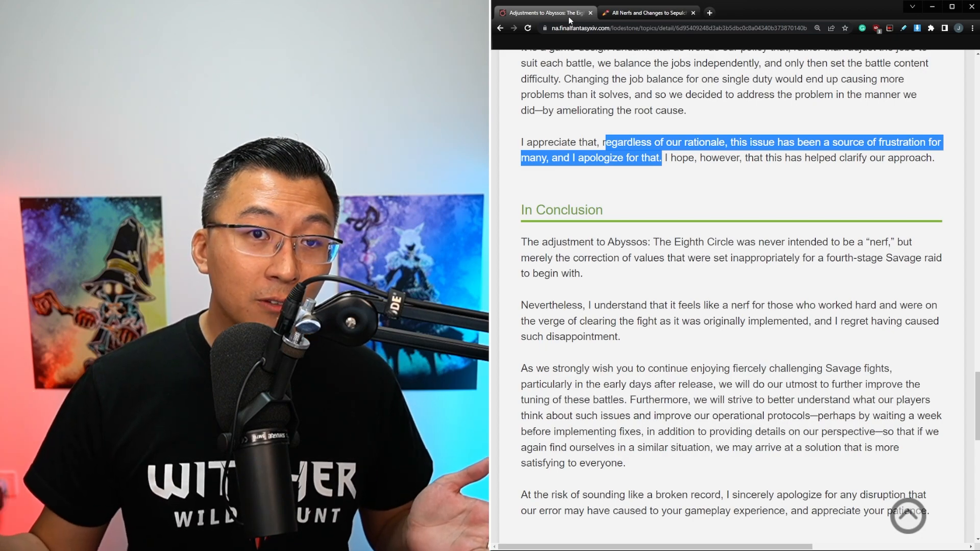
left_click(647, 12)
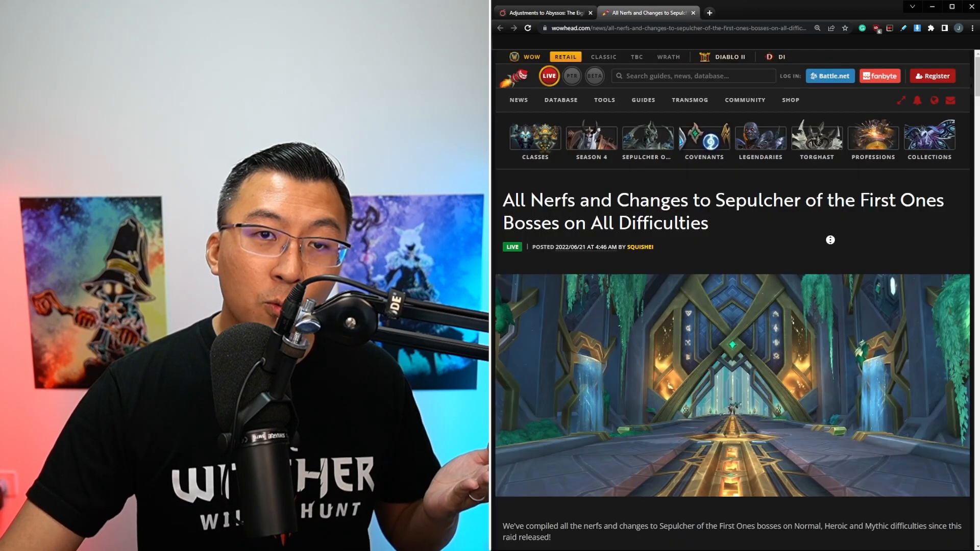
Scroll down Wowhead's boss nerf lists as far as the Lords of Dread section.
scroll("down", 3)
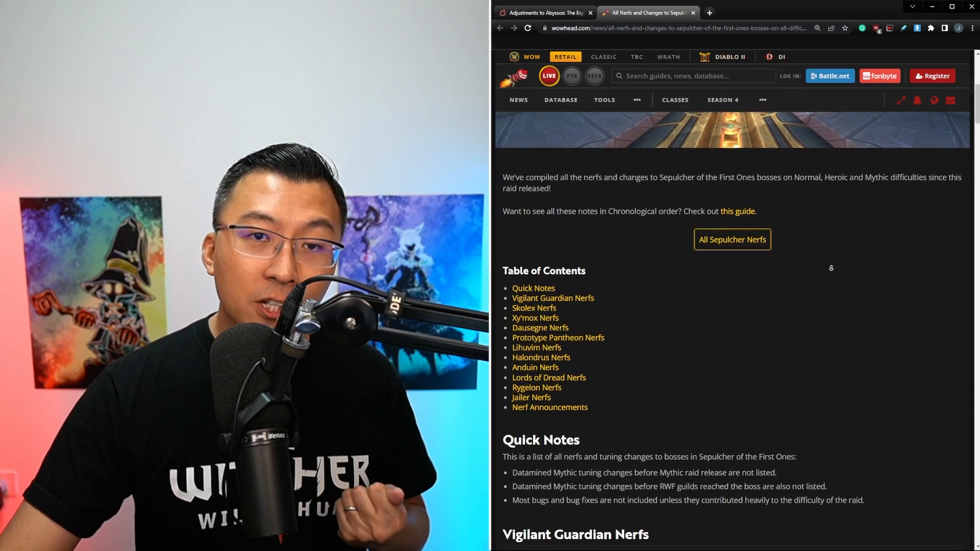
scroll("down", 3)
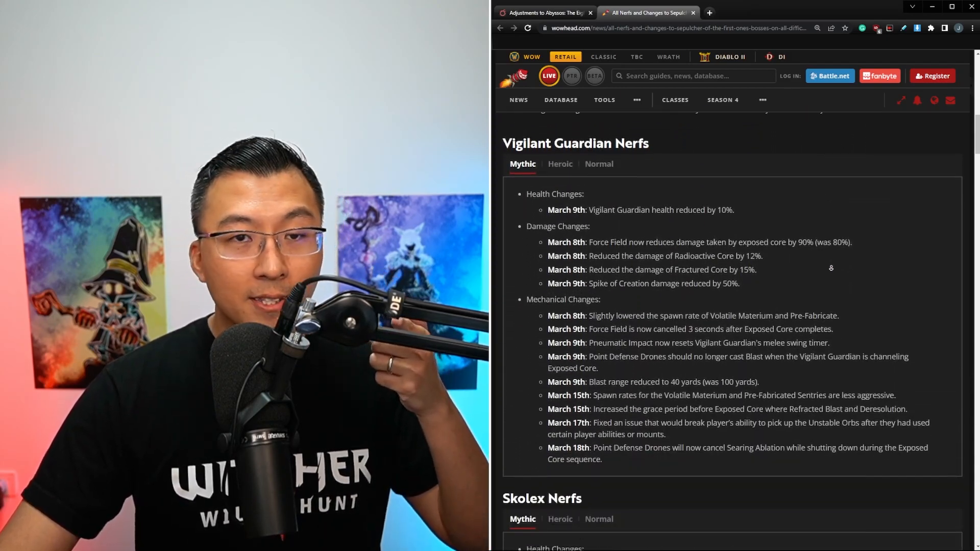
scroll("down", 3)
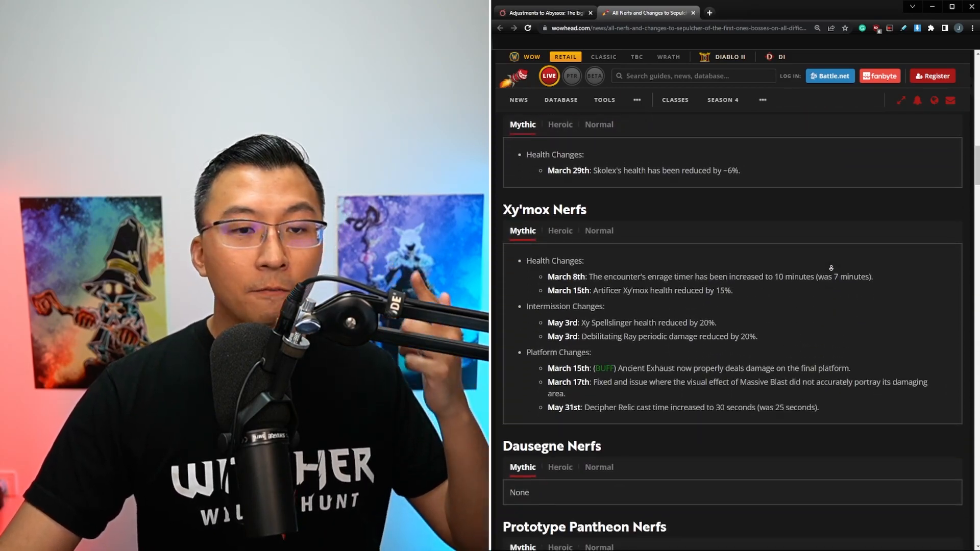
scroll("down", 3)
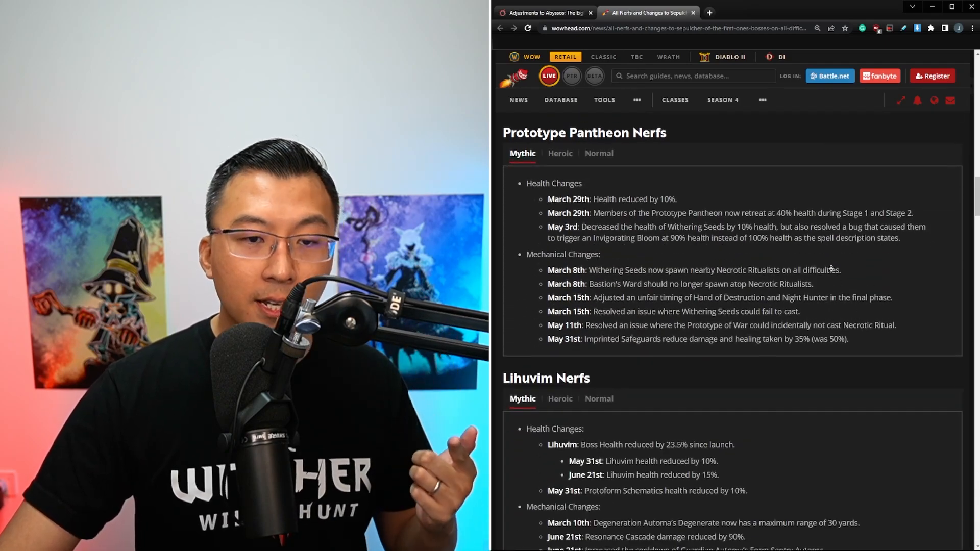
scroll("down", 3)
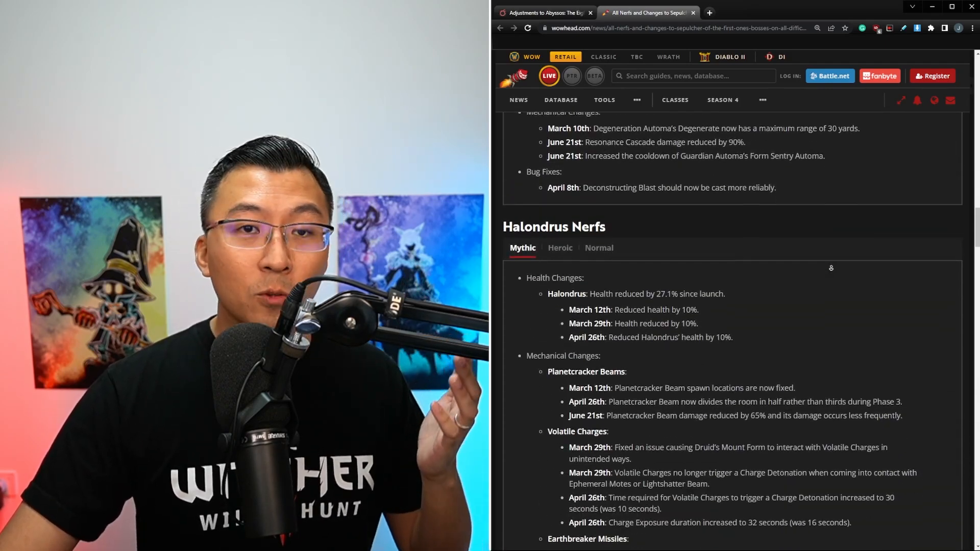
scroll("down", 3)
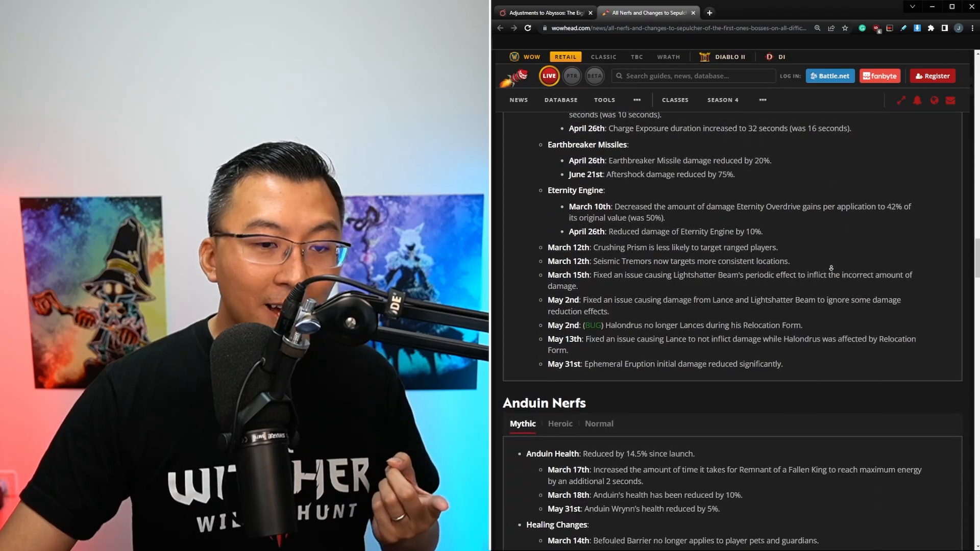
scroll("down", 3)
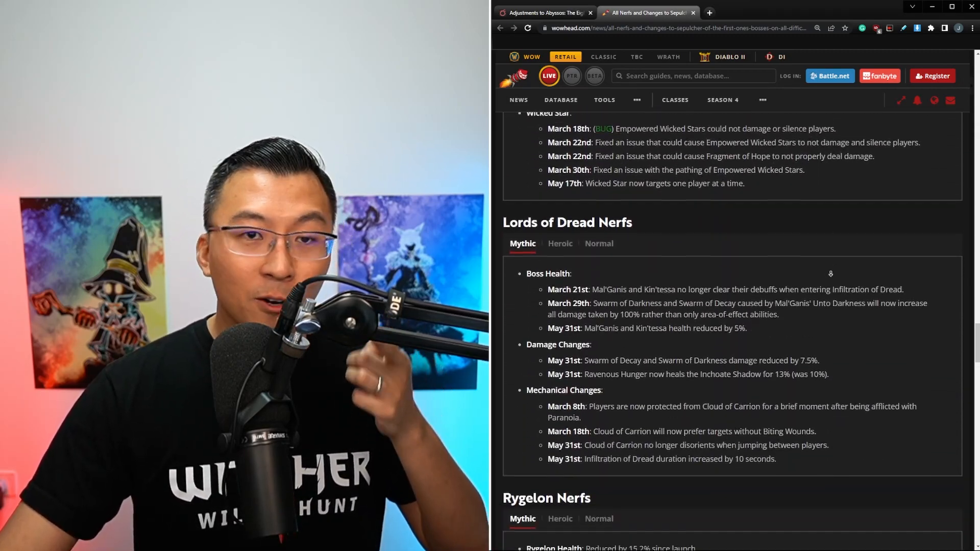
scroll("down", 3)
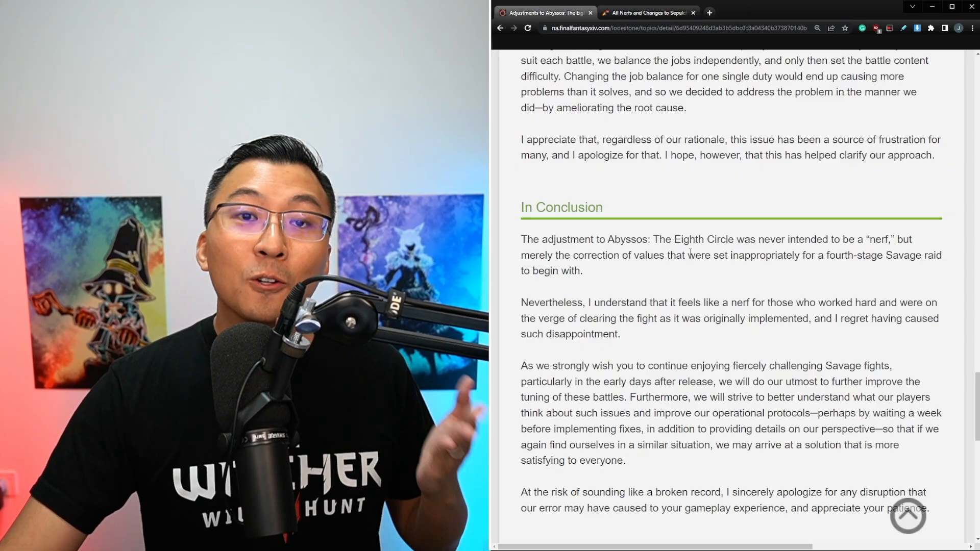
Highlight the Eighth Circle passage on the change feeling like a nerf to players nearly clearing the fight.
double_click(702, 239)
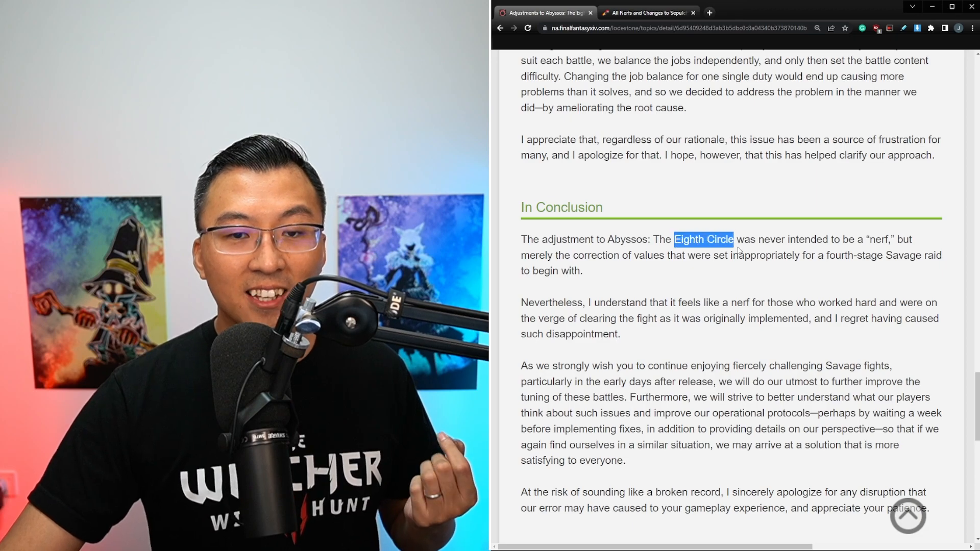
left_click_drag(731, 239, 556, 255)
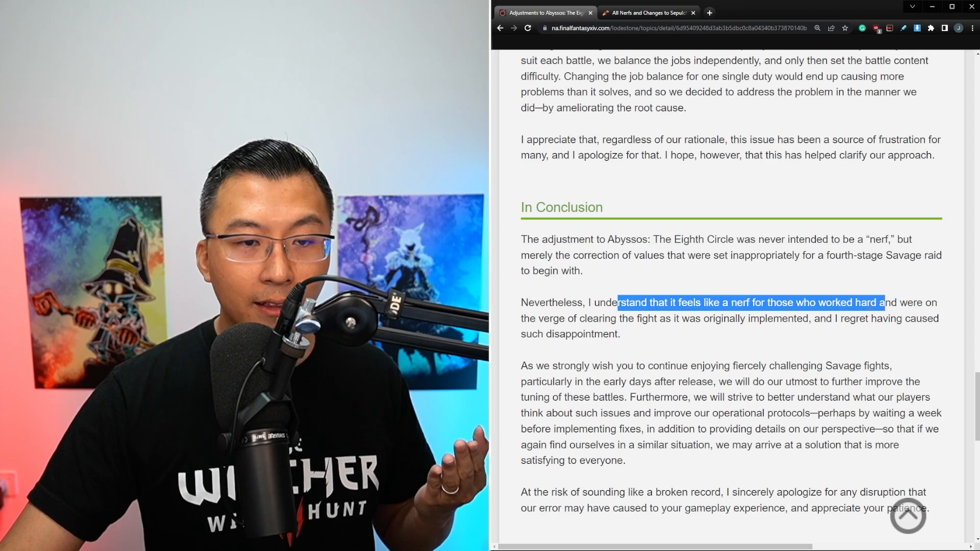
left_click_drag(881, 303, 837, 318)
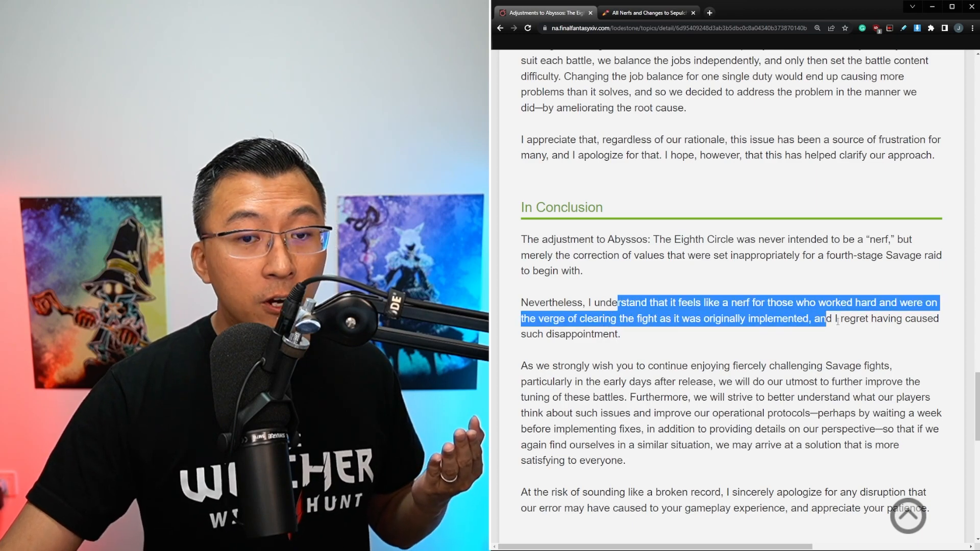
scroll("down", 3)
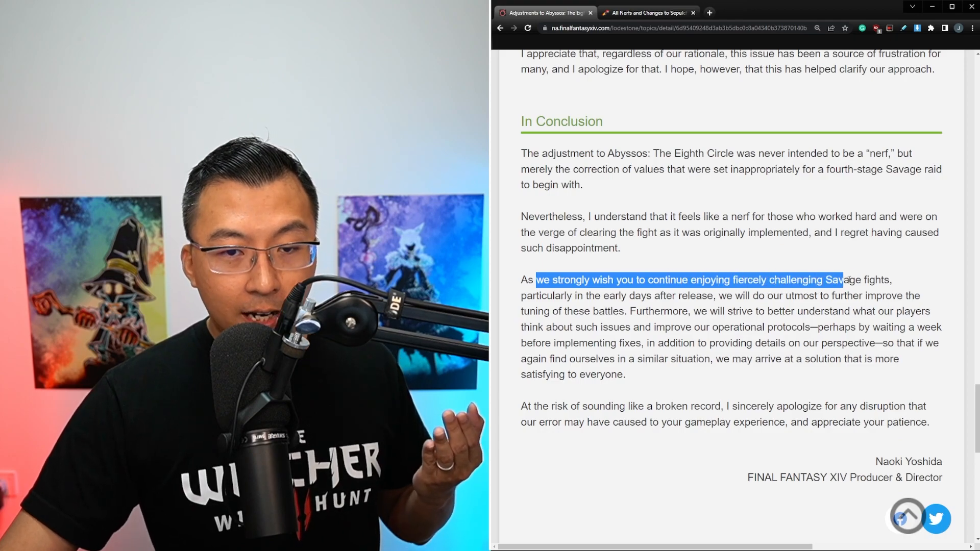
Highlight the wish for challenging Savage fights, the promise to understand players, handling similar situations, and the closing apology.
left_click_drag(842, 280, 681, 296)
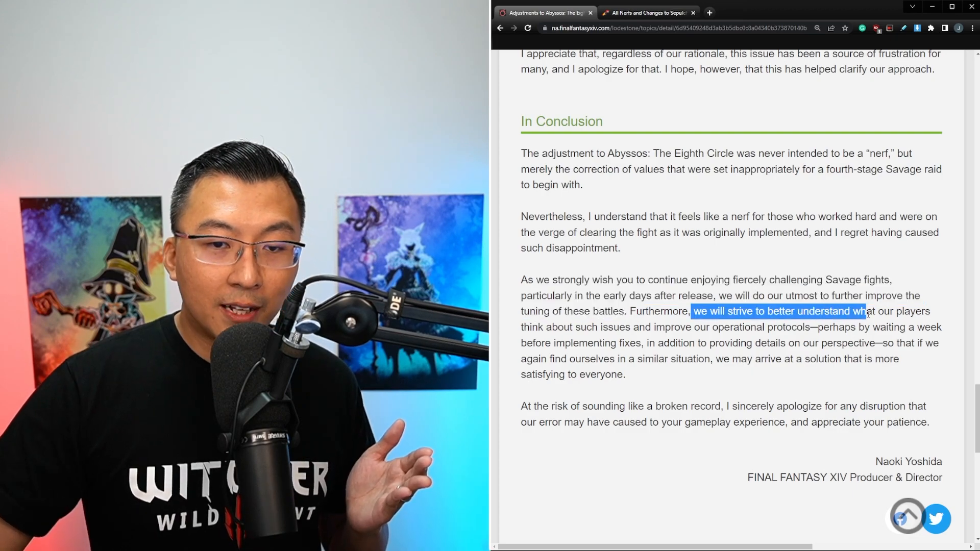
left_click_drag(868, 311, 708, 327)
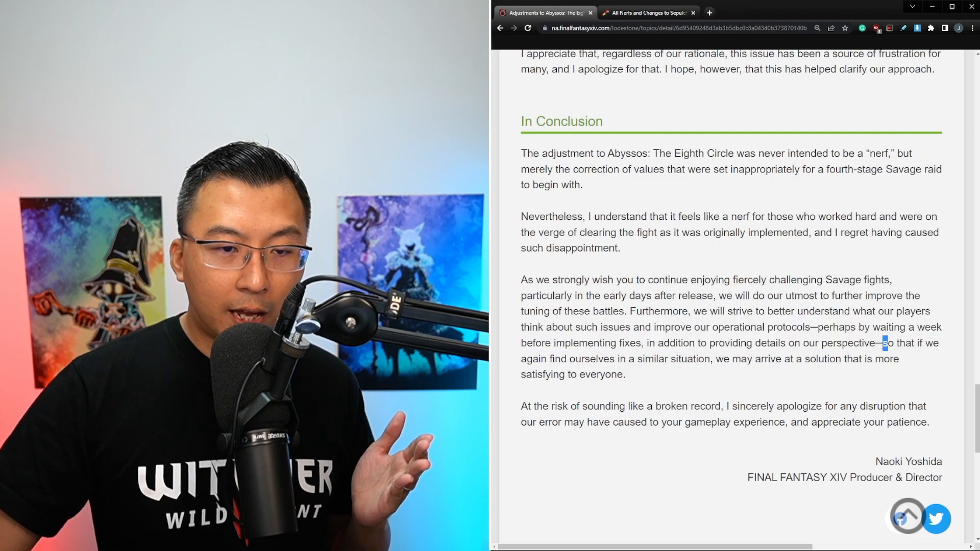
left_click_drag(881, 343, 795, 358)
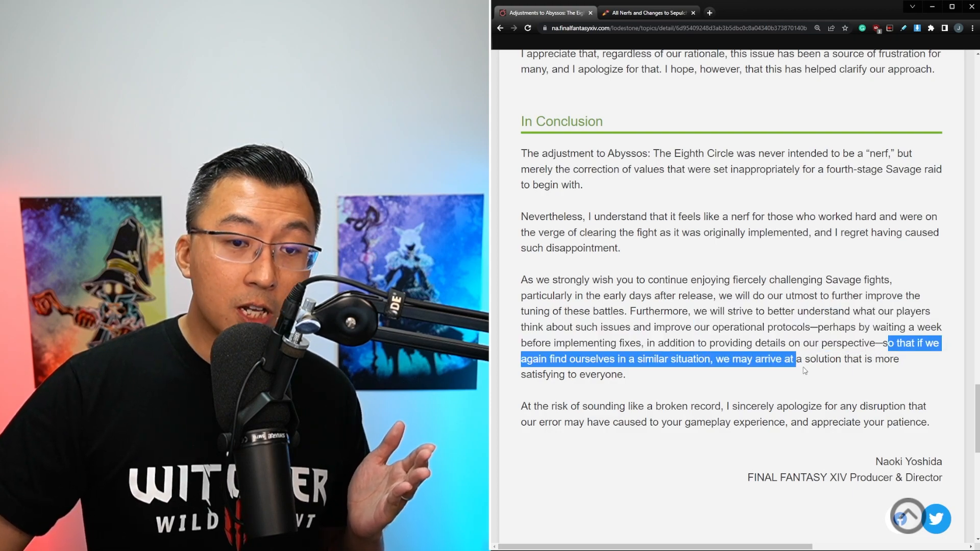
left_click_drag(795, 358, 624, 375)
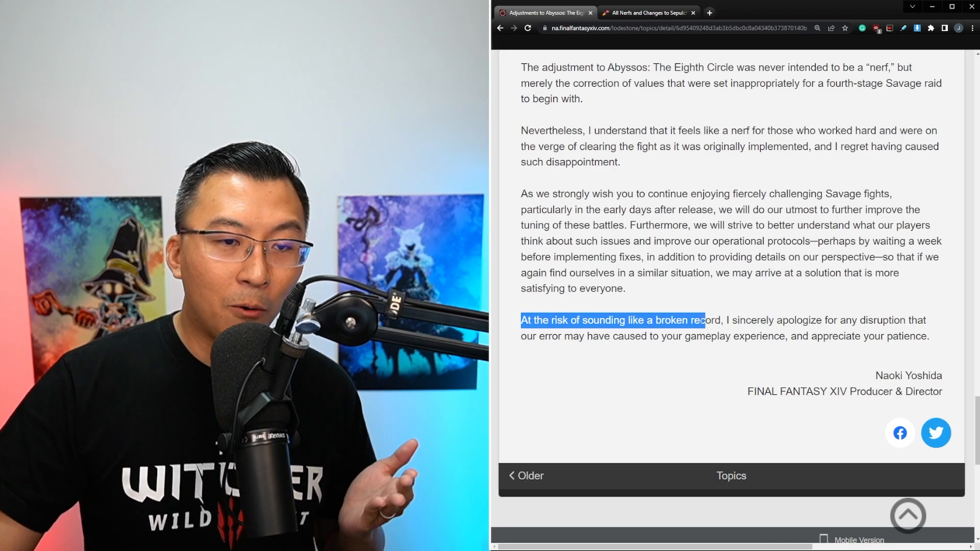
left_click_drag(703, 320, 785, 336)
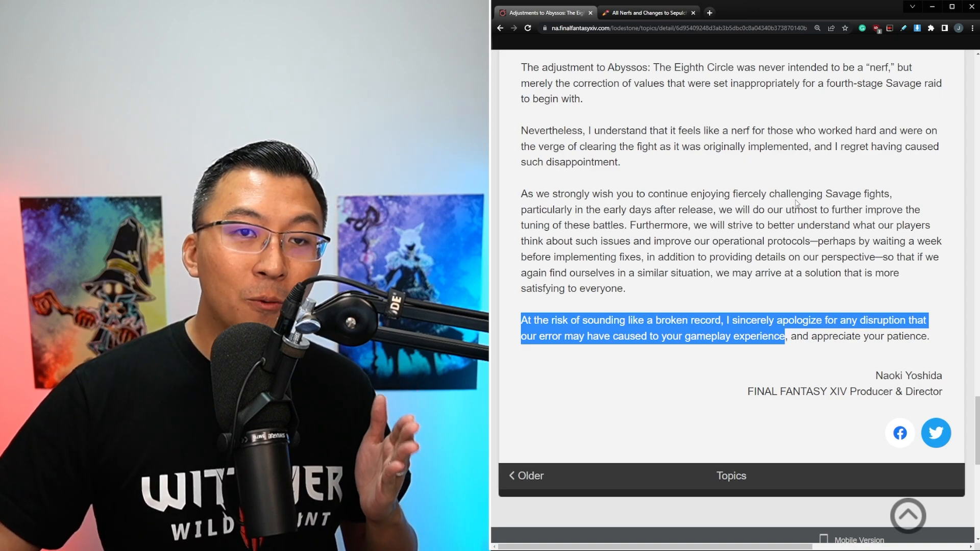
mouse_move(821, 158)
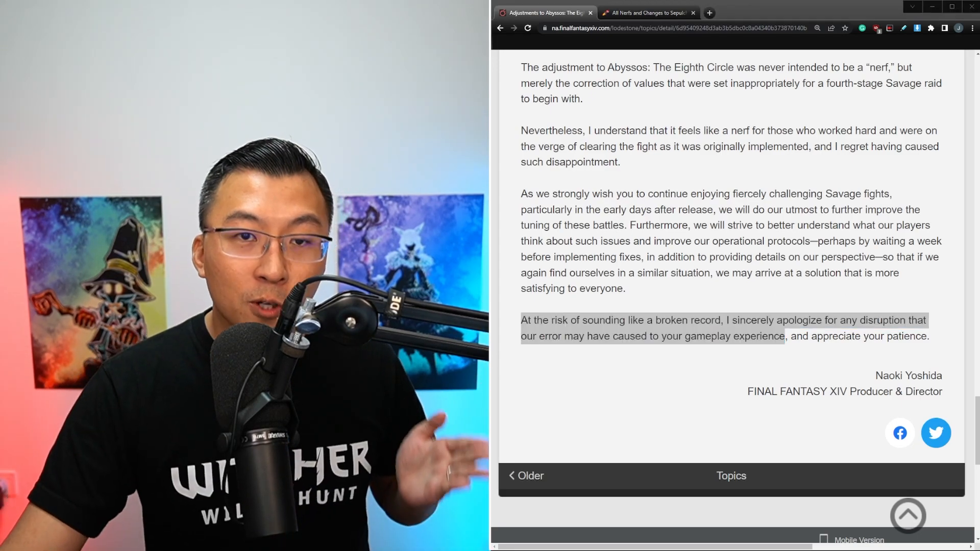
left_click(647, 13)
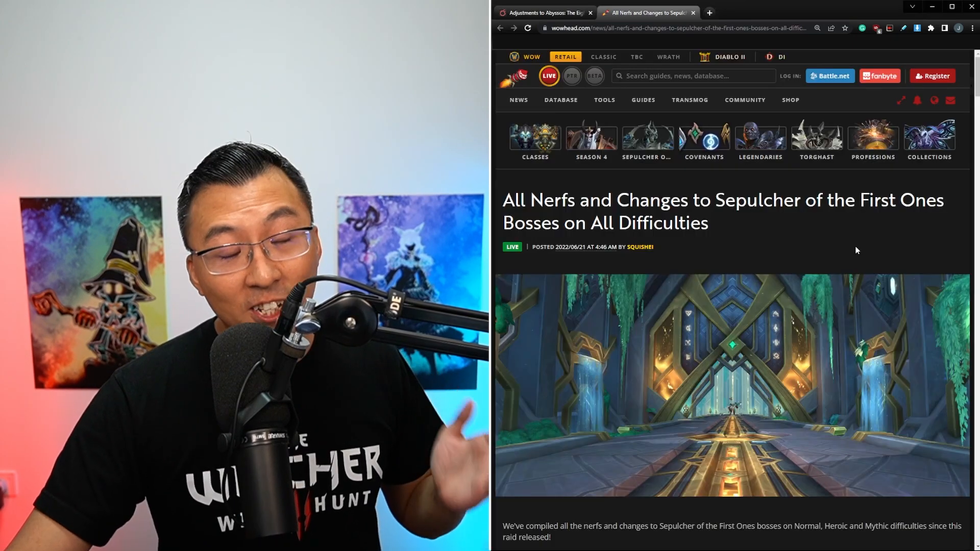
Skim Wowhead's nerf lists from Xy'mox down to Rygelon, then return to the Lodestone statement.
scroll("down", 3)
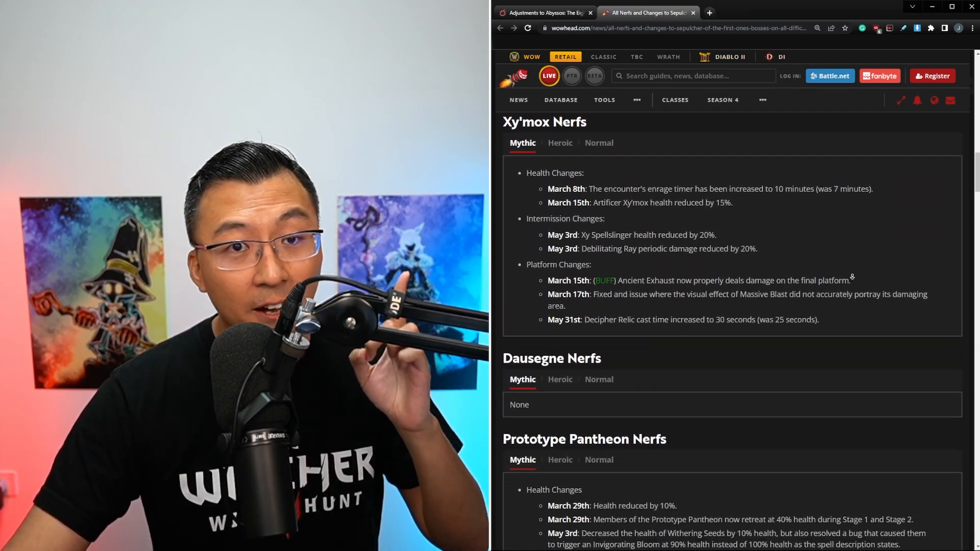
scroll("down", 3)
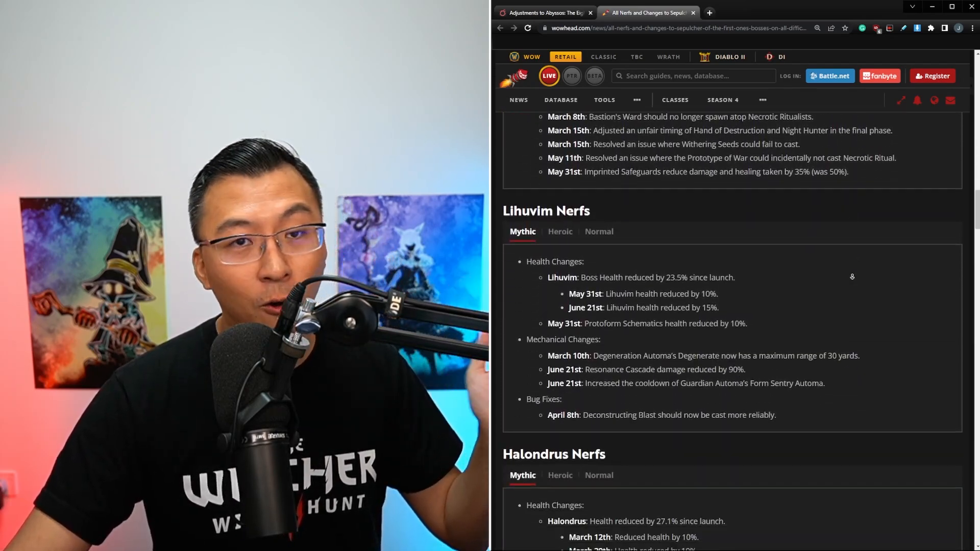
scroll("down", 3)
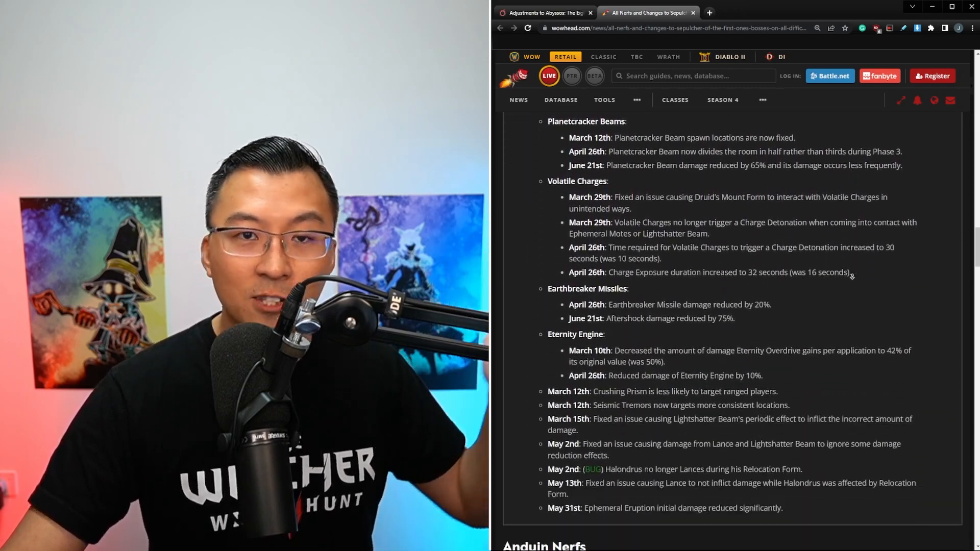
scroll("down", 3)
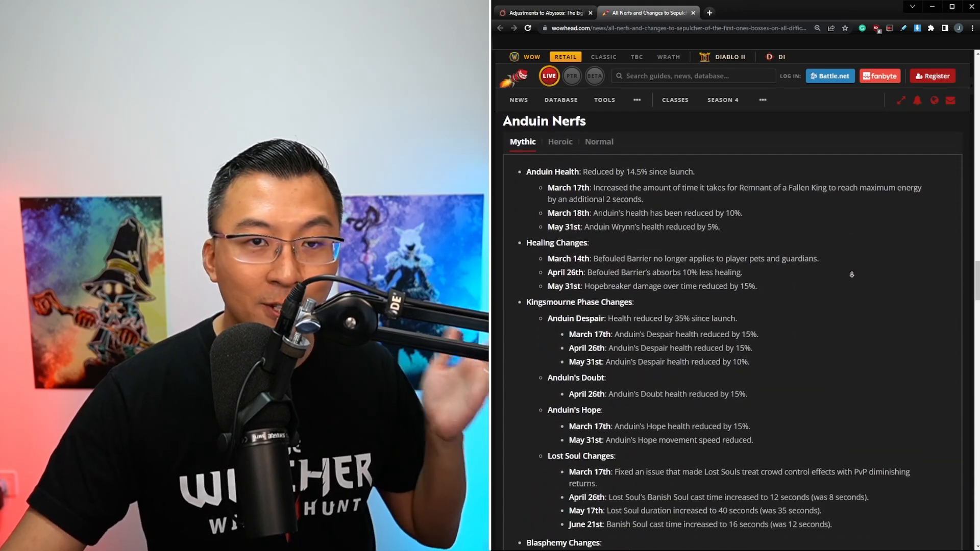
scroll("down", 3)
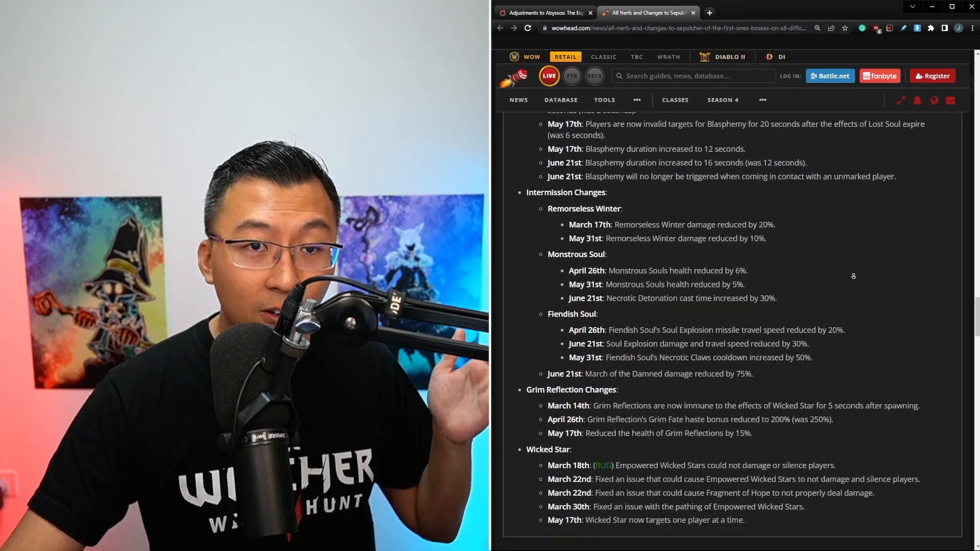
scroll("down", 3)
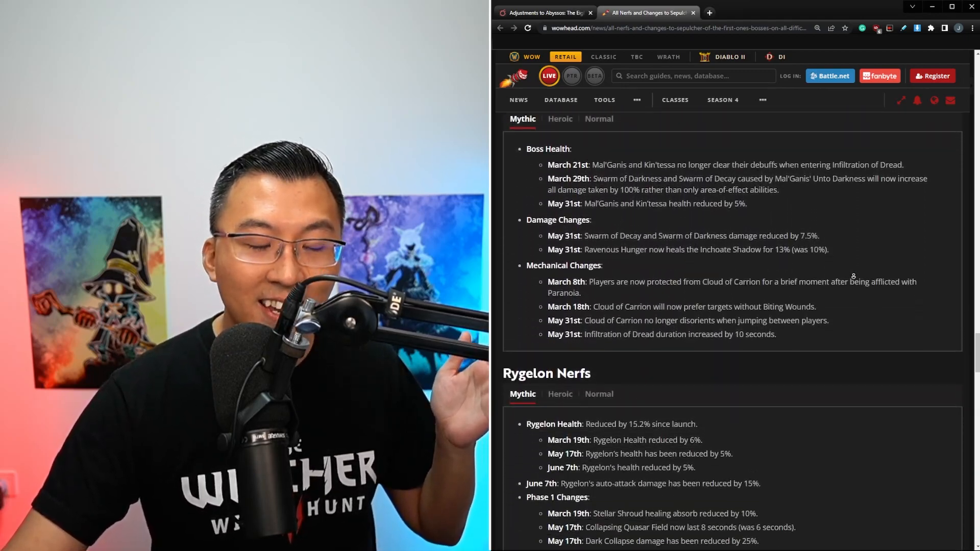
scroll("down", 3)
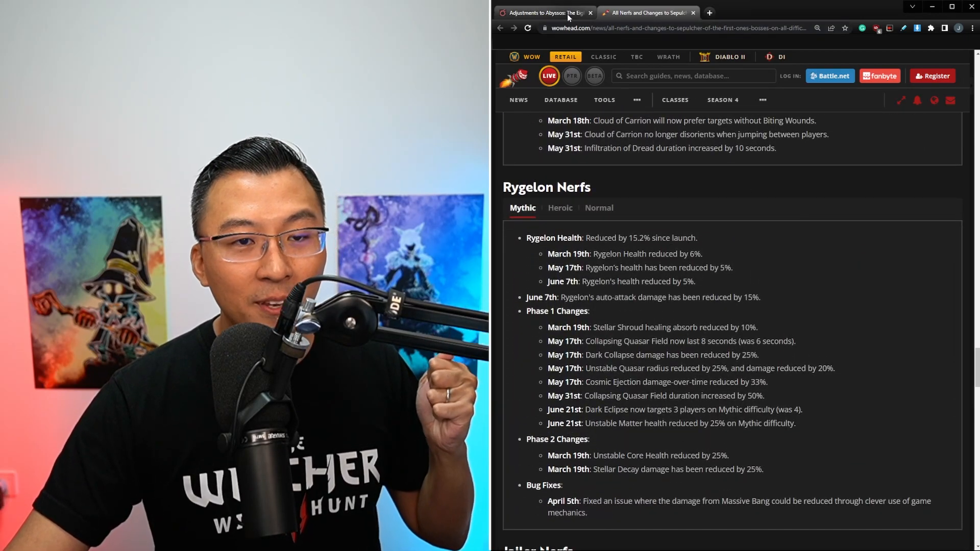
left_click(544, 12)
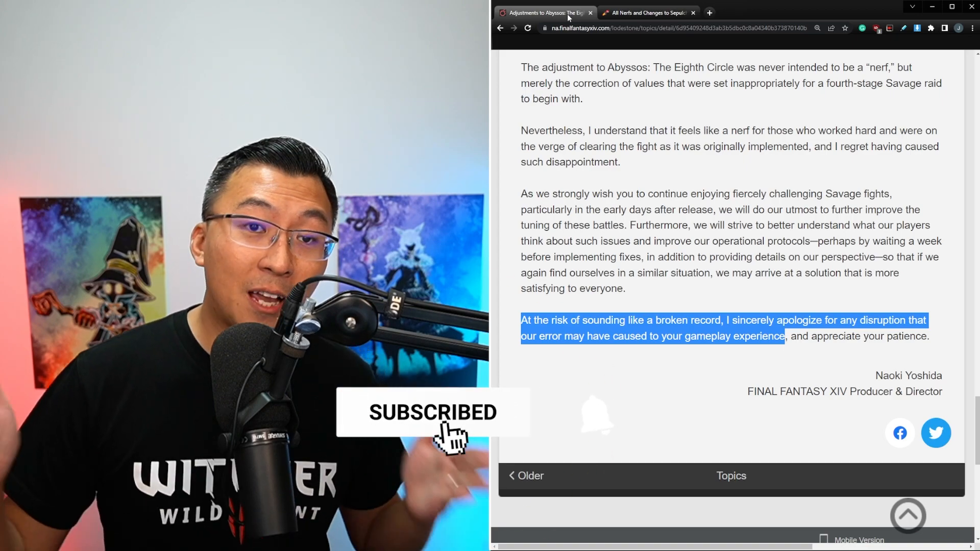
Keep the Lodestone conclusion in view with its closing apology still highlighted.
left_click(595, 419)
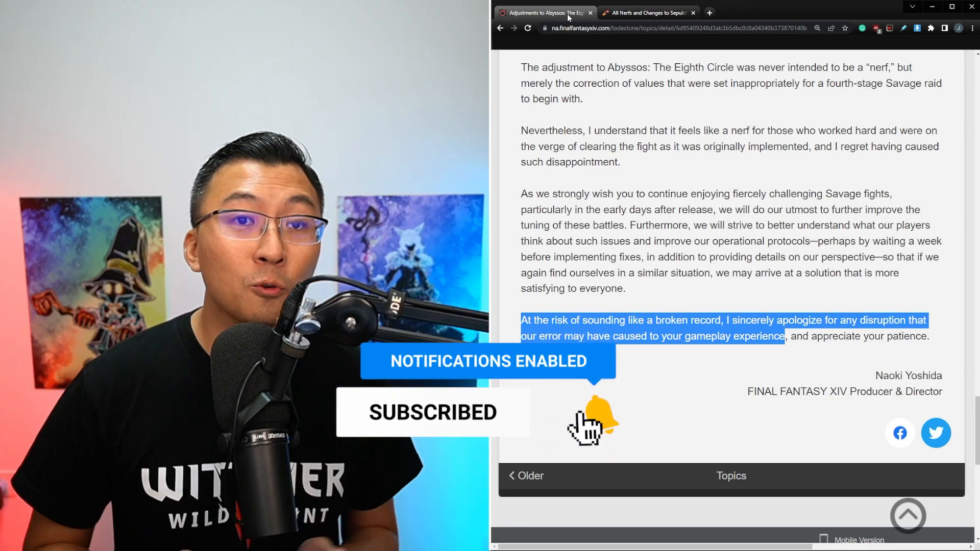